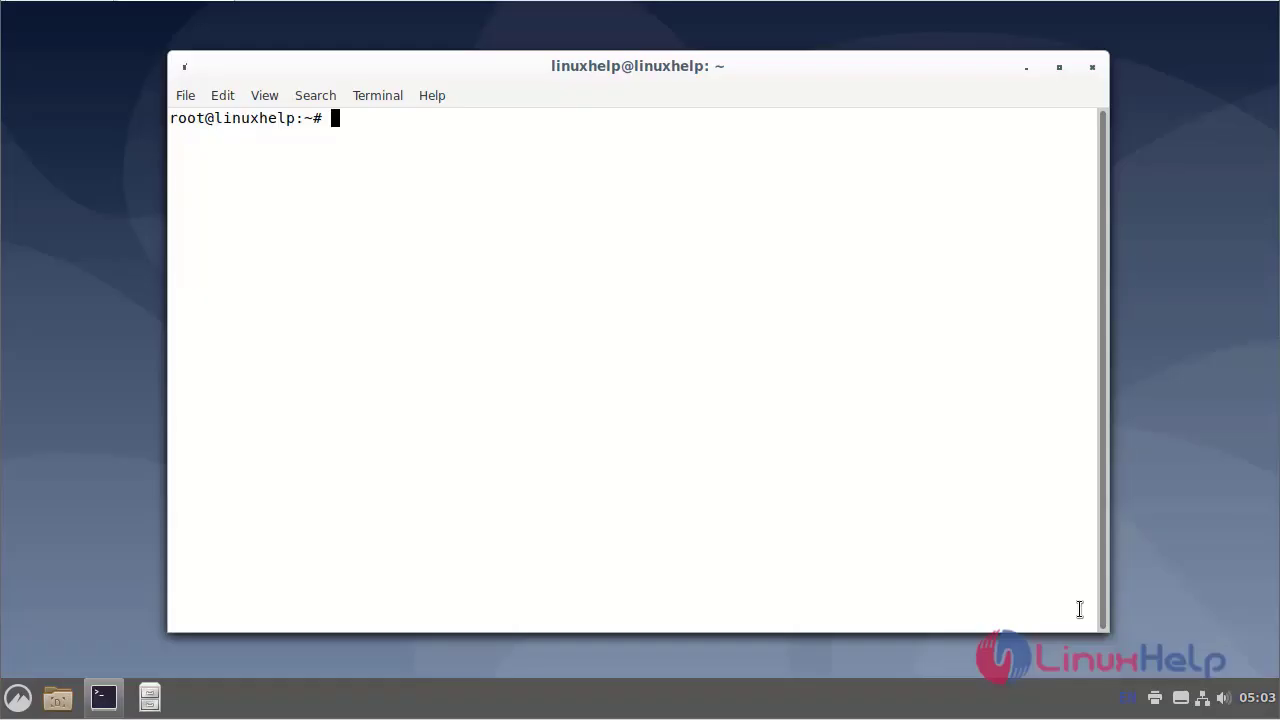
- Run lsb_release -a to confirm the system is Debian GNU/Linux 11 (bullseye)
{"action": "type", "text": "lsb"}
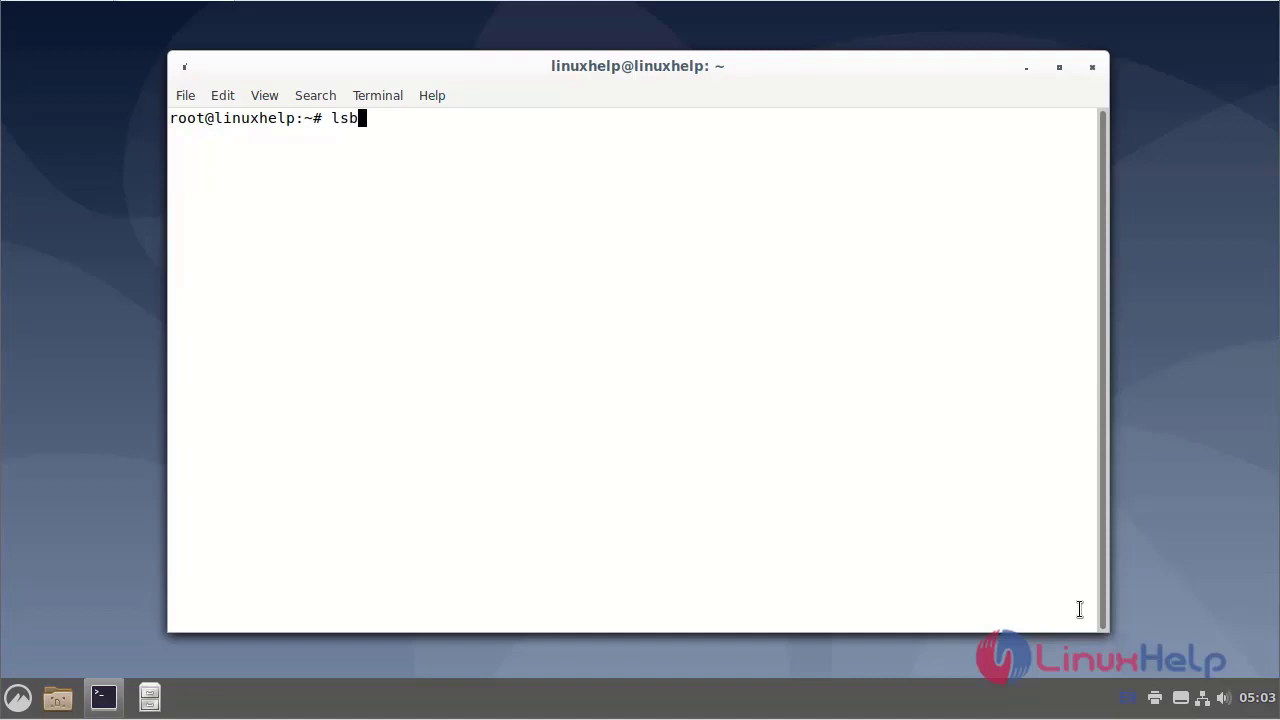
{"action": "type", "text": "_rel"}
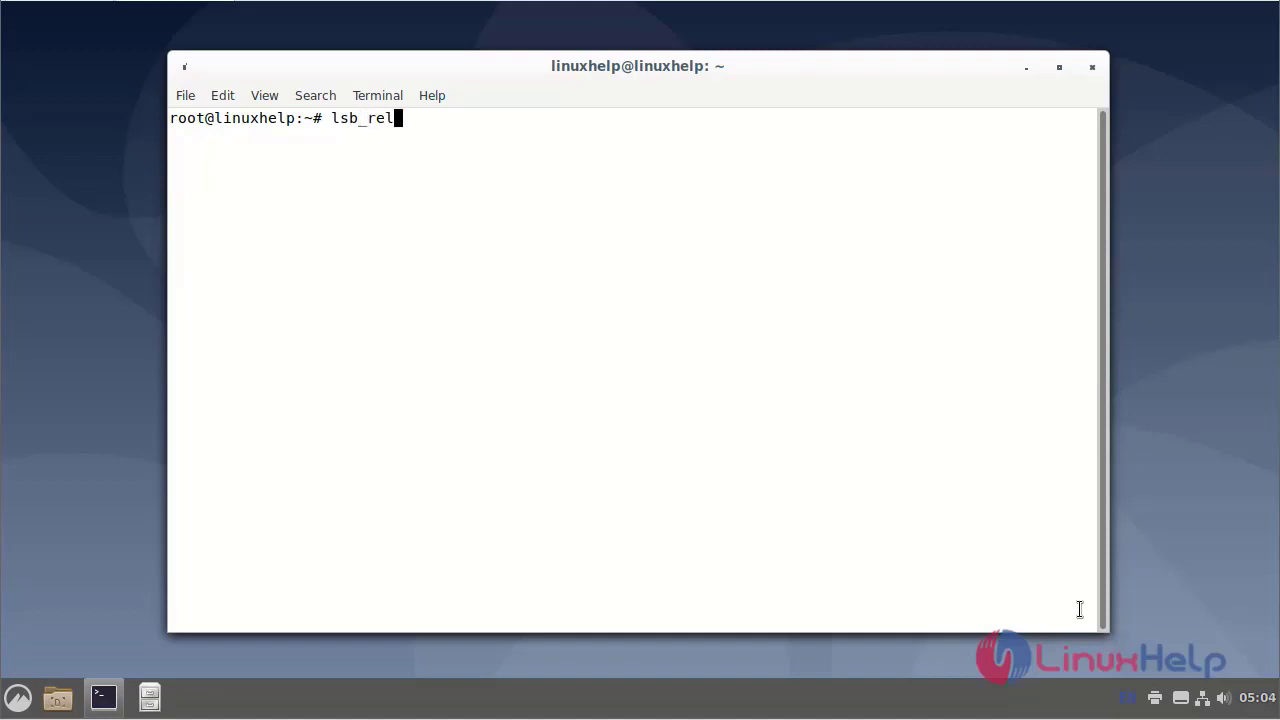
{"action": "type", "text": "ease -a"}
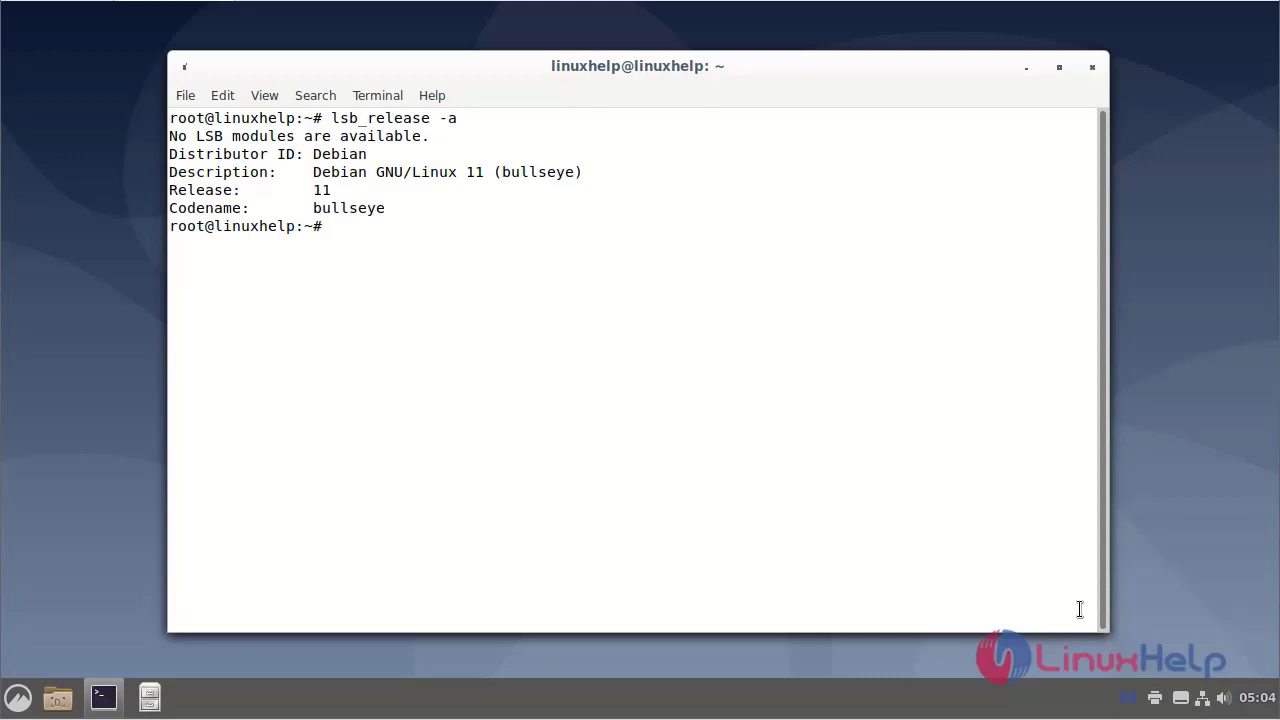
{"action": "mouse_move", "coordinate": [920, 440]}
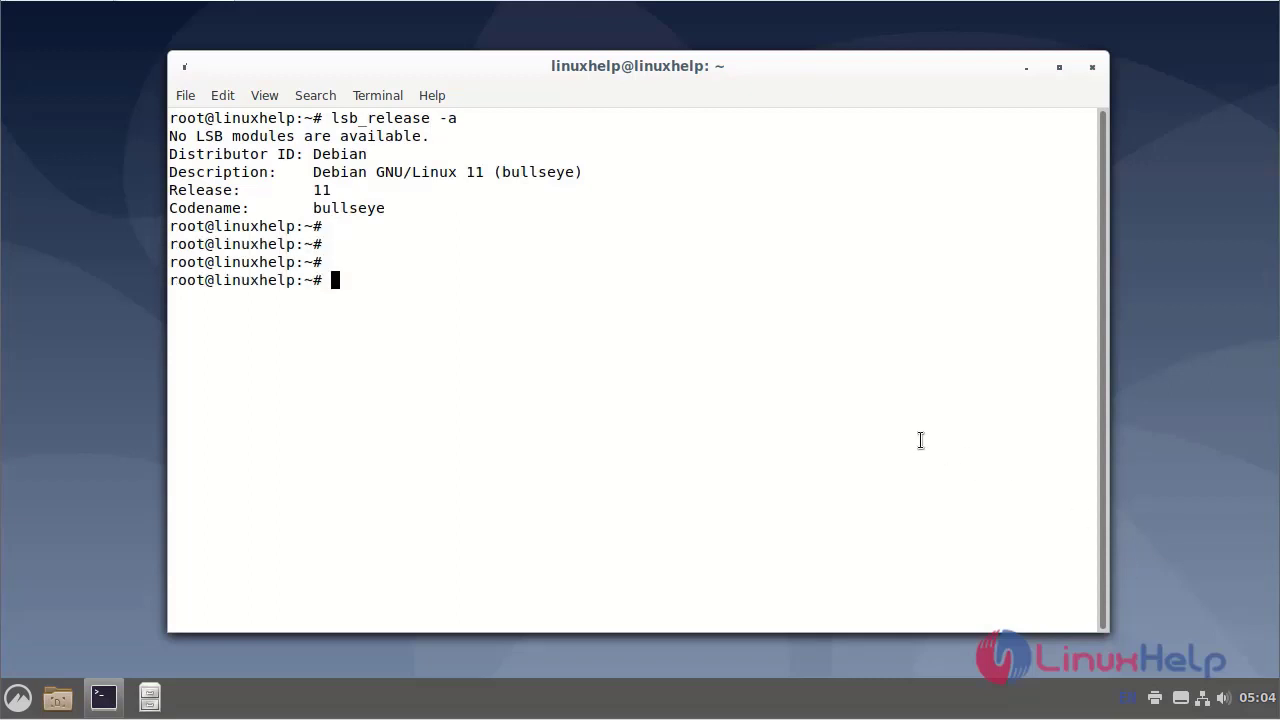
- Run apt update to refresh the package lists, reporting 31 upgradable packages
{"action": "type", "text": "apt u"}
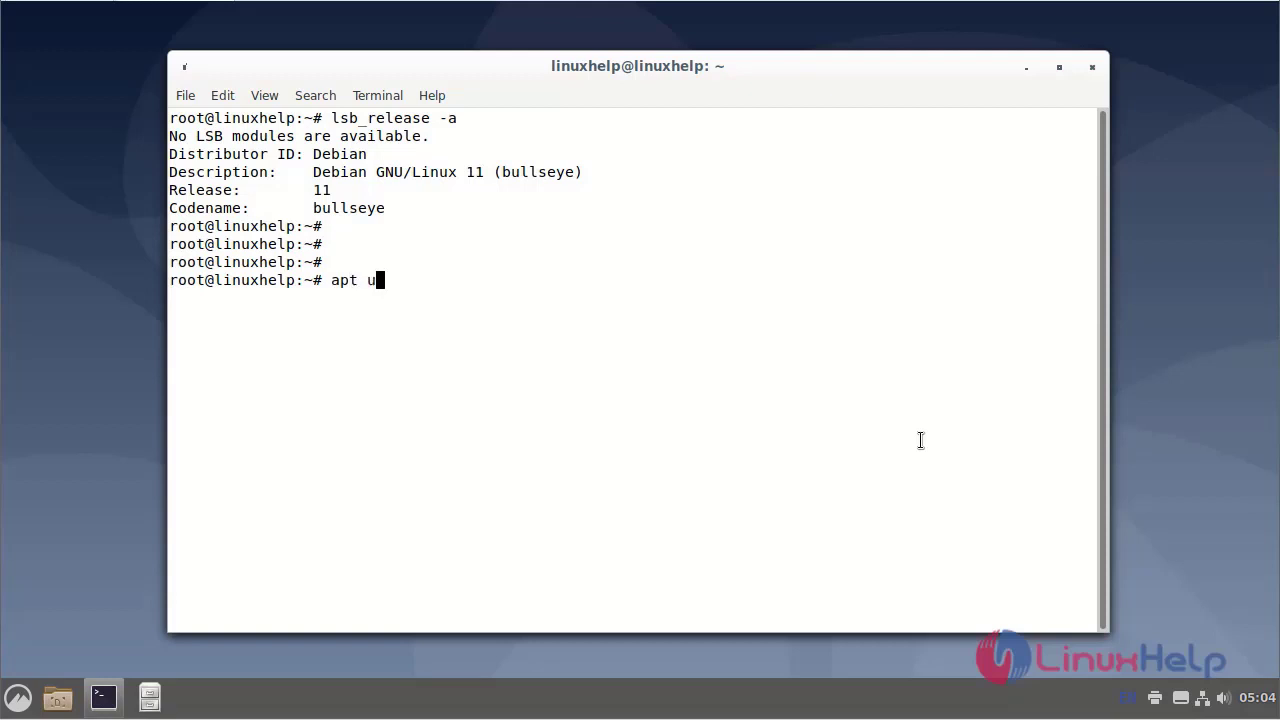
{"action": "type", "text": "pdate"}
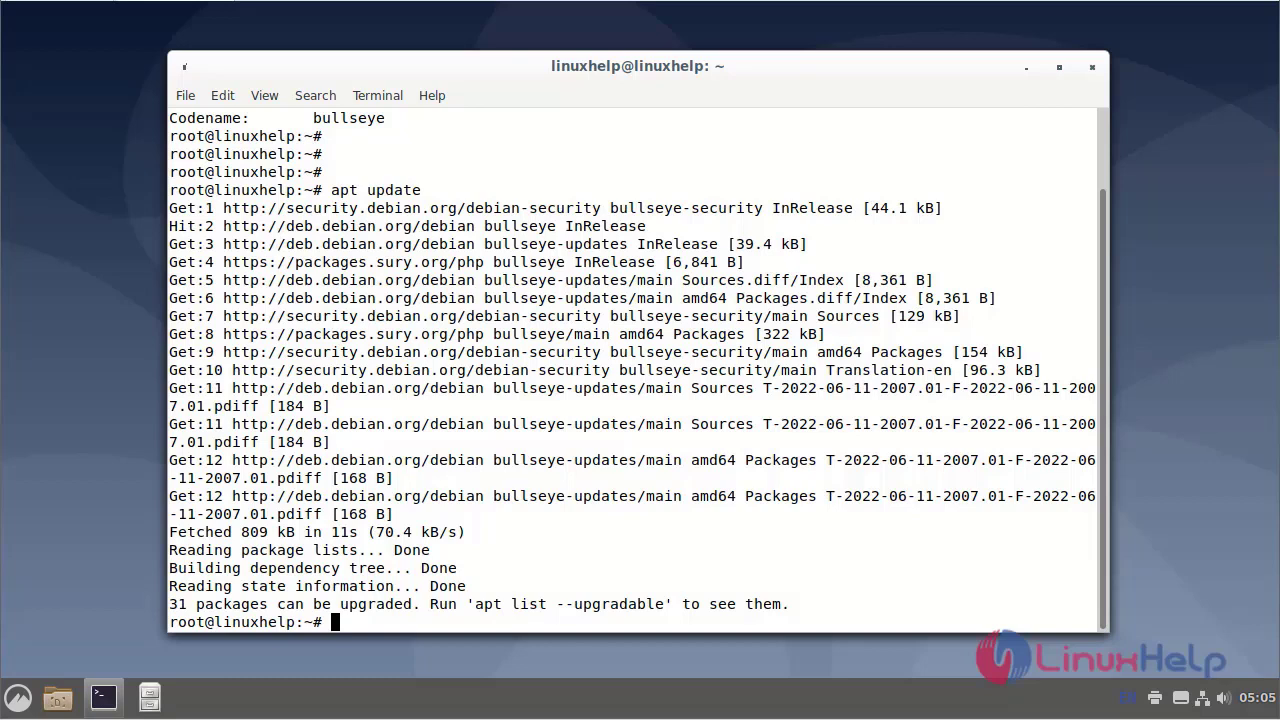
{"action": "mouse_move", "coordinate": [832, 528]}
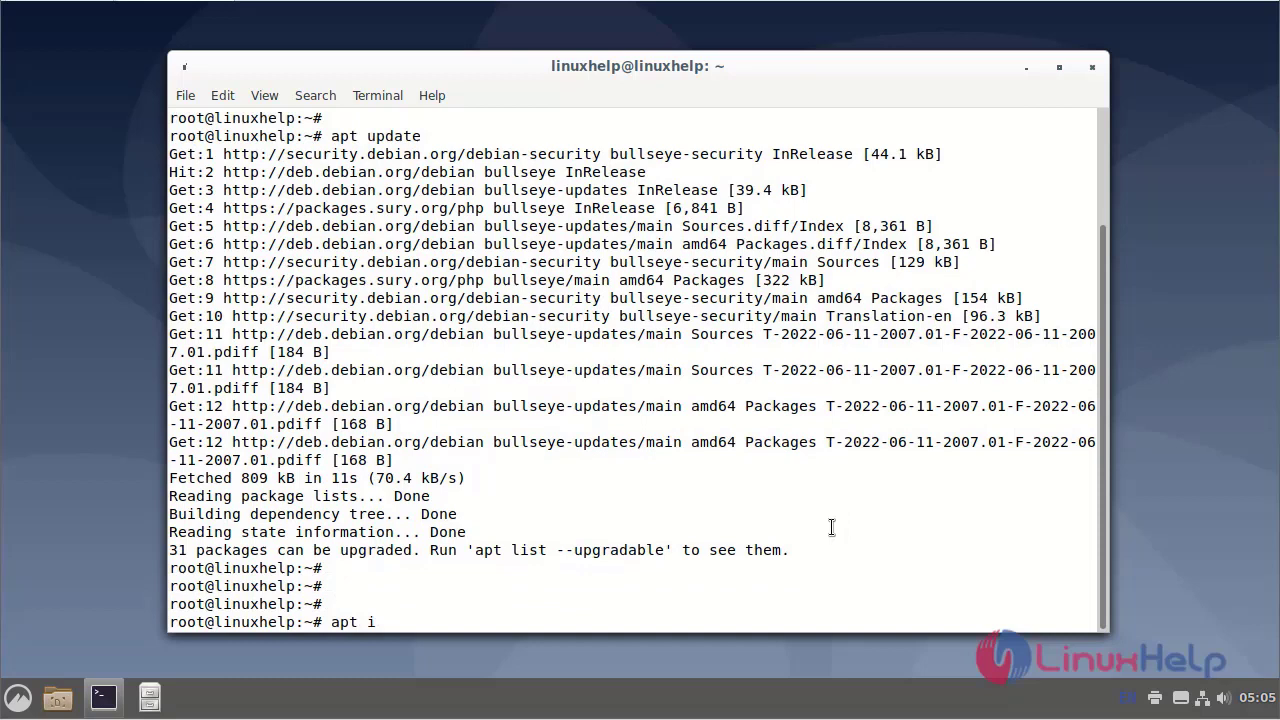
- Run apt install phpmyadmin -y until the configuration prompt asks for a password
{"action": "type", "text": "nstall"}
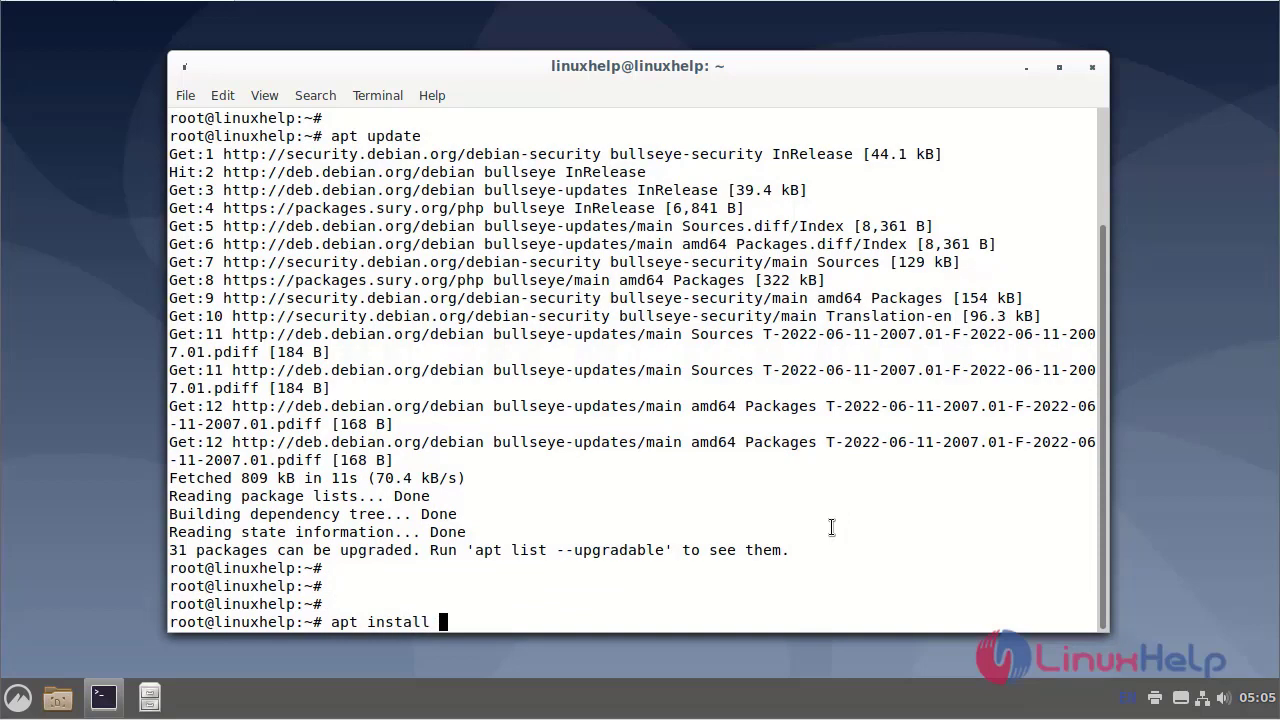
{"action": "type", "text": "phpm"}
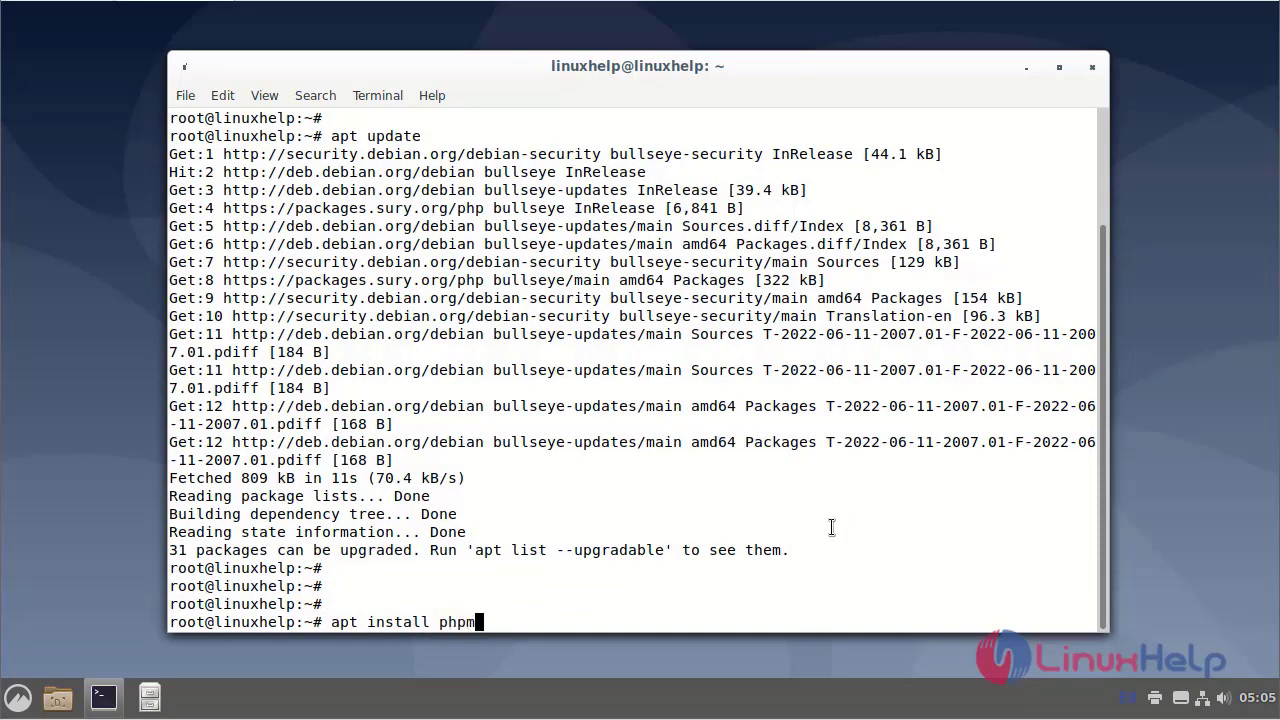
{"action": "type", "text": "yadmin -y"}
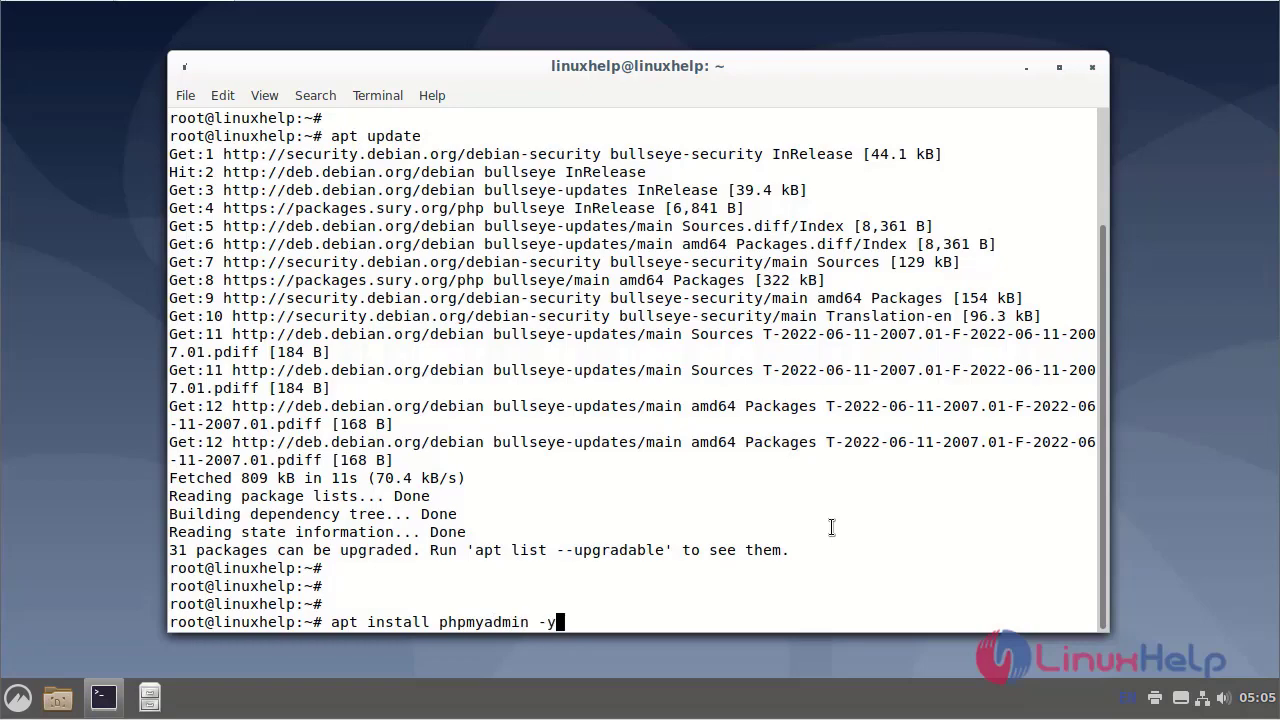
{"action": "key", "text": "Return"}
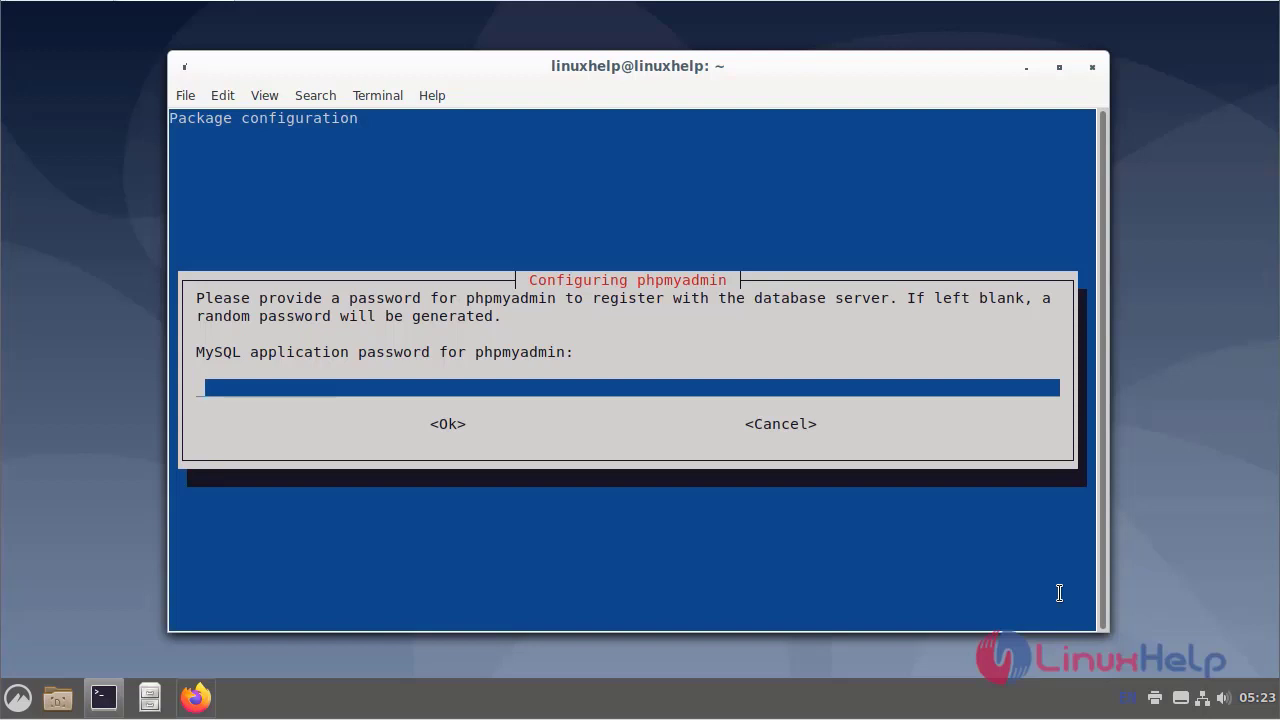
- Enter the phpMyAdmin application password and confirm so the installation completes
{"action": "type", "text": "*"}
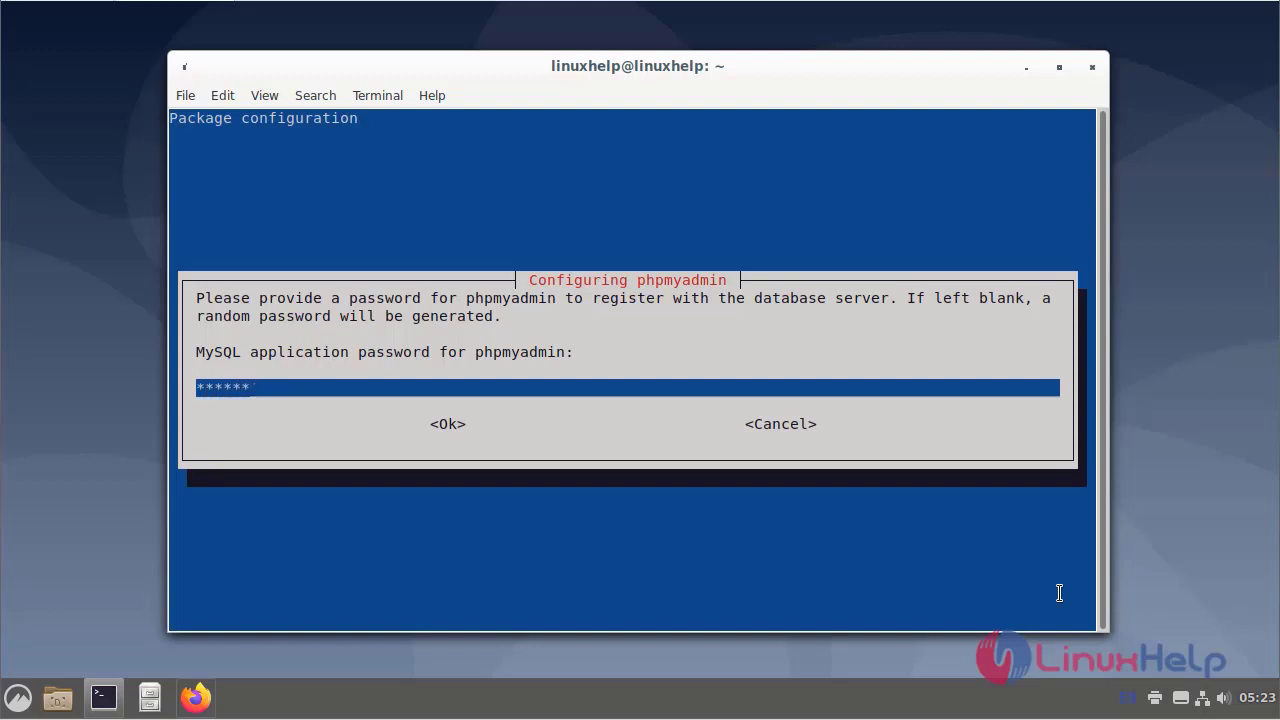
{"action": "left_click", "coordinate": [448, 424]}
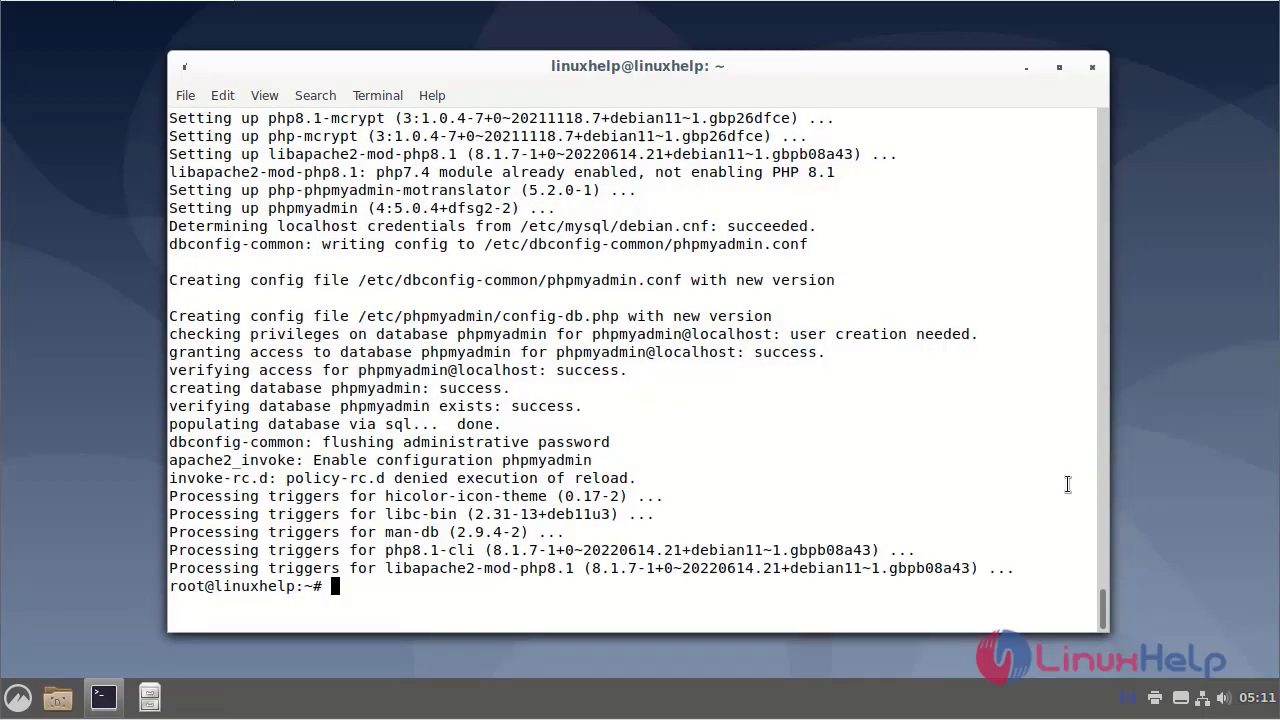
- Log into the MariaDB monitor as root with mysql -u root -p
{"action": "key", "text": "Return"}
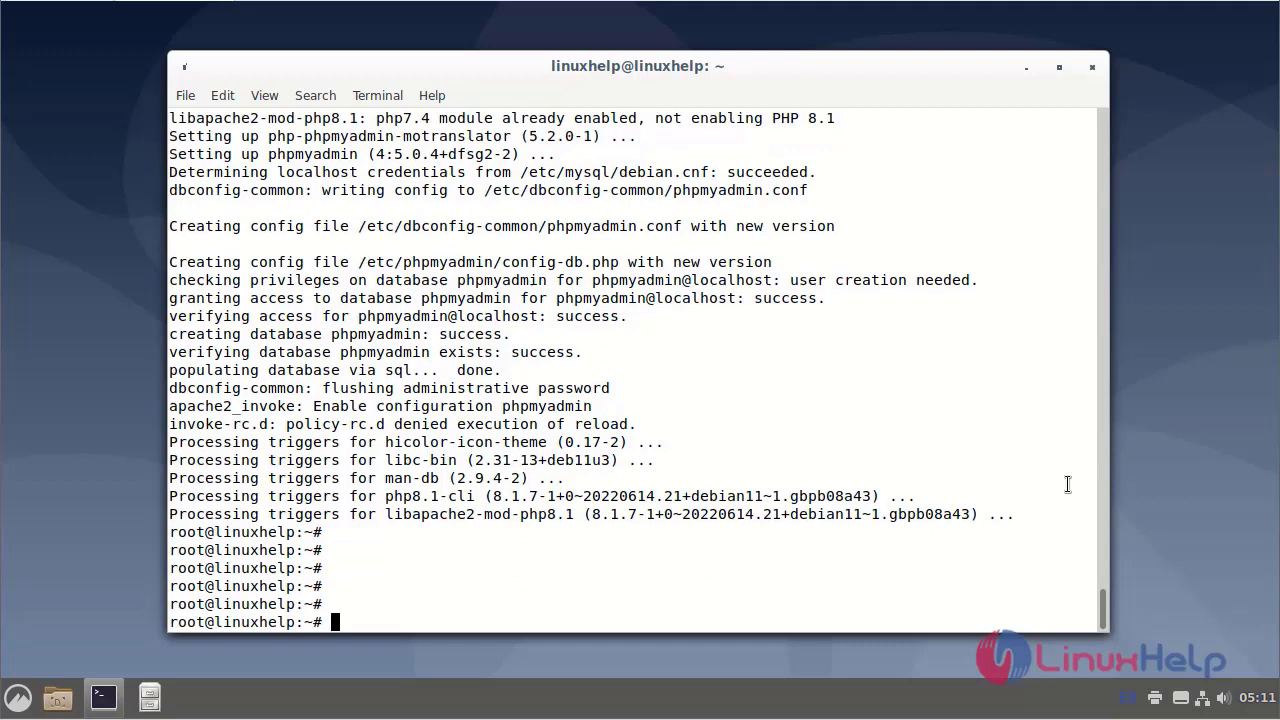
{"action": "type", "text": "mysql"}
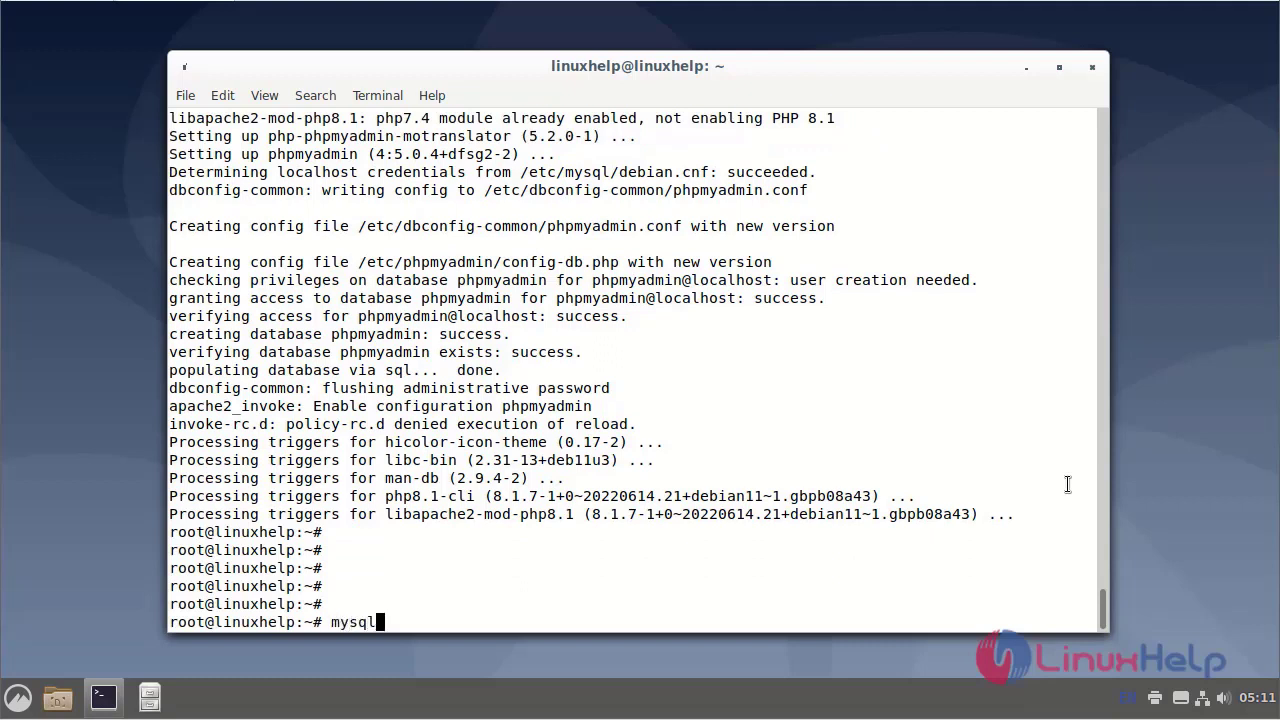
{"action": "type", "text": "-u"}
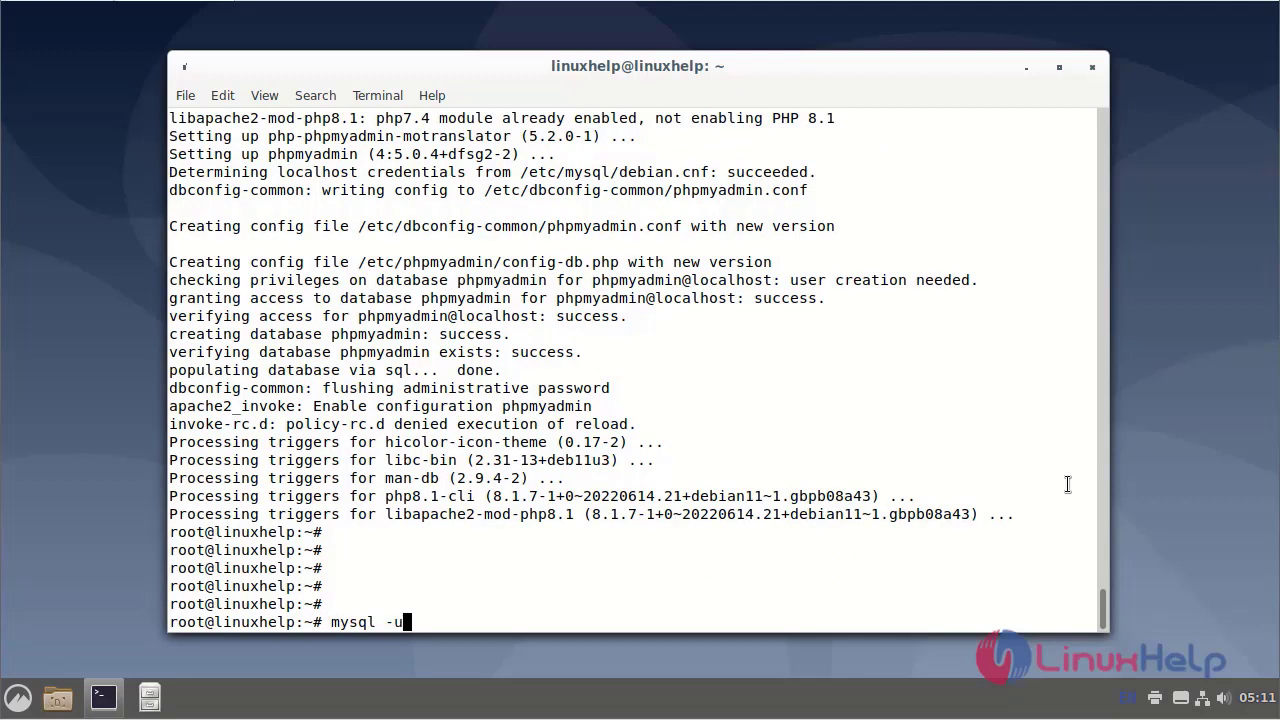
{"action": "type", "text": "root -p"}
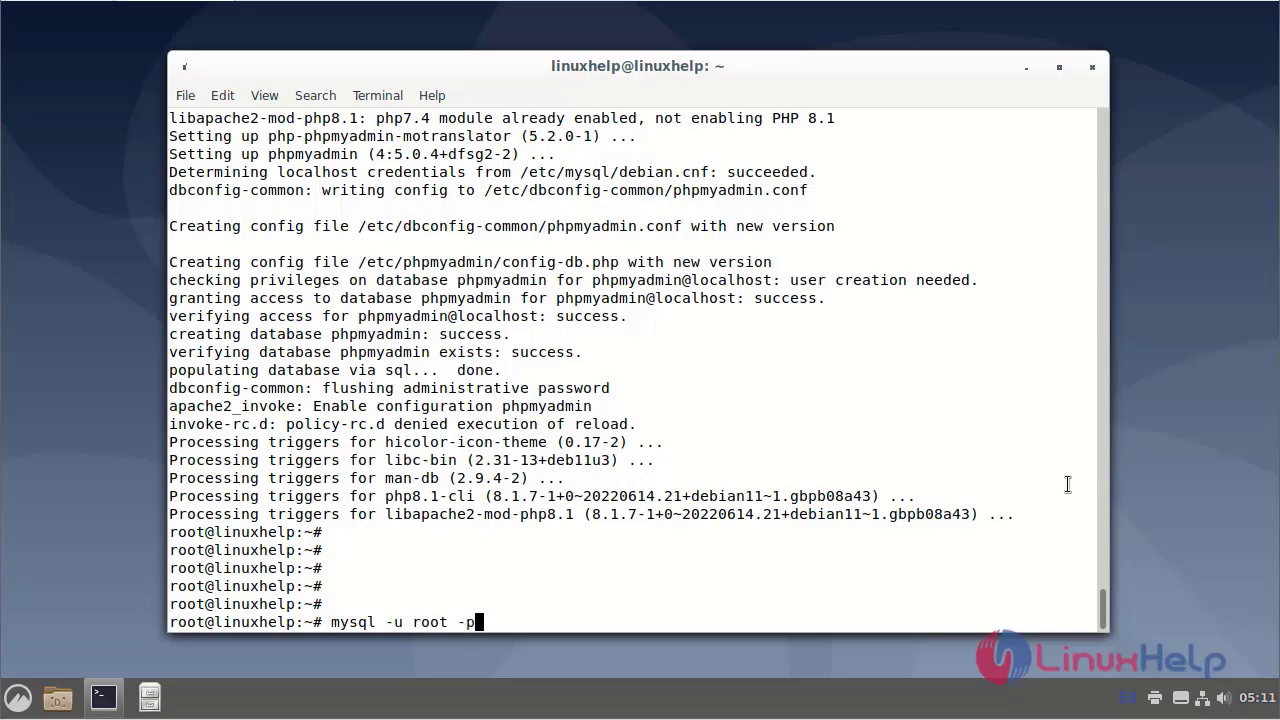
{"action": "key", "text": "Return"}
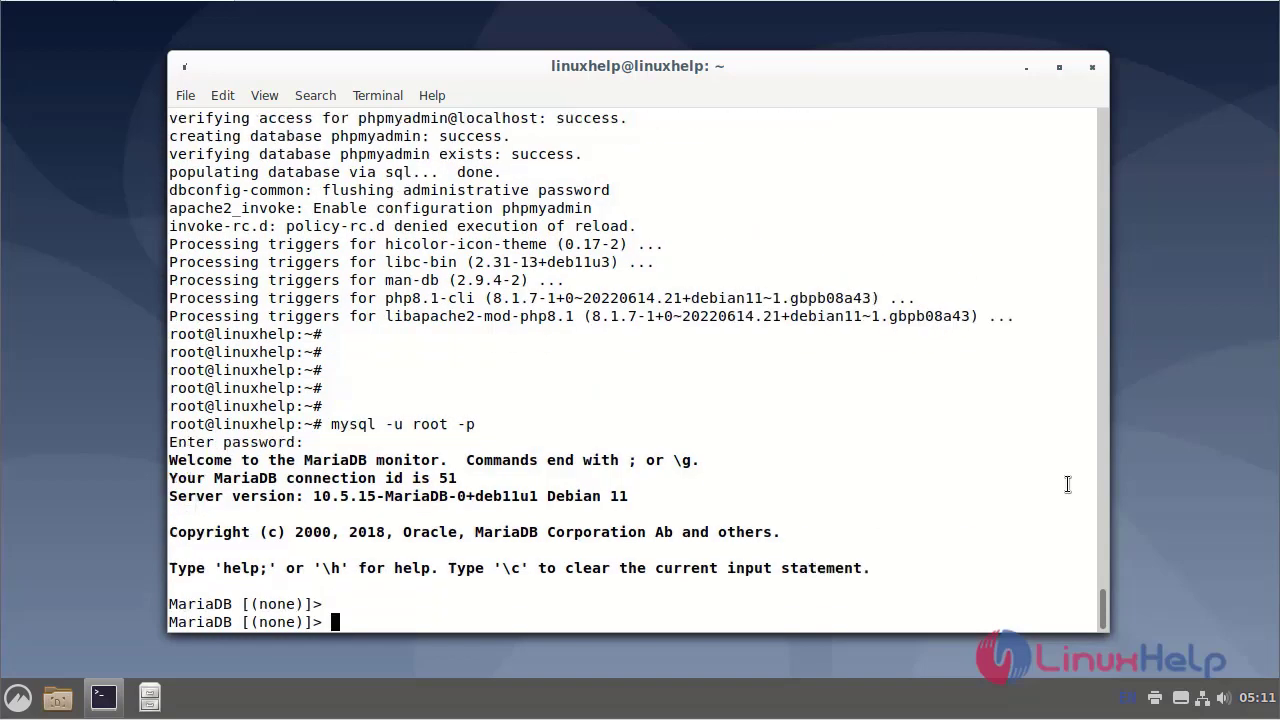
{"action": "key", "text": "Return"}
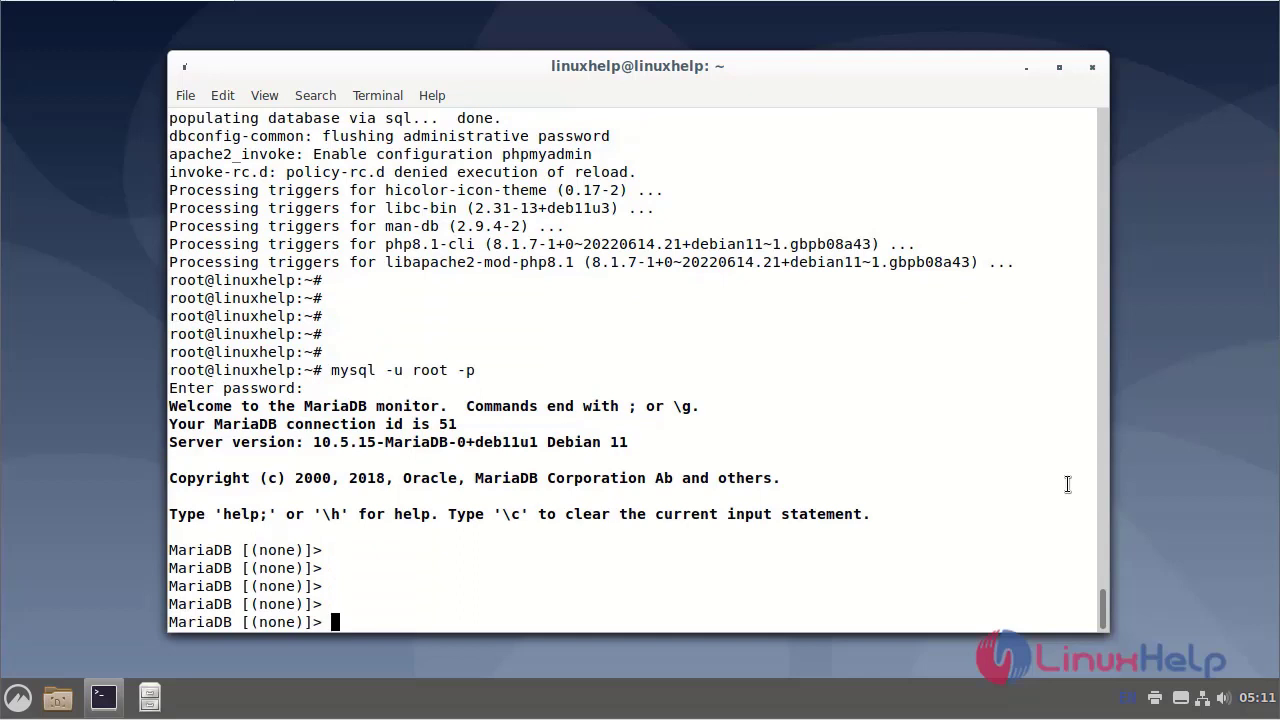
- Run show databases; to list all databases, including phpmyadmin
{"action": "type", "text": "show databa"}
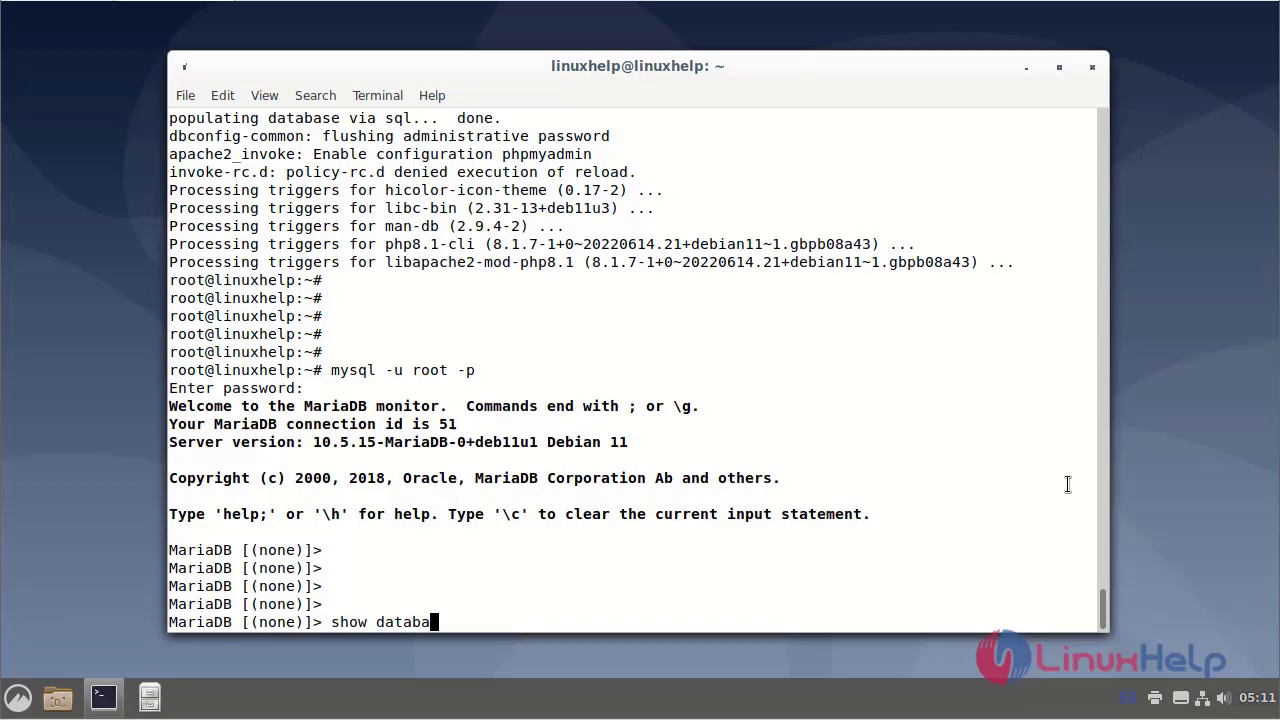
{"action": "type", "text": "ses"}
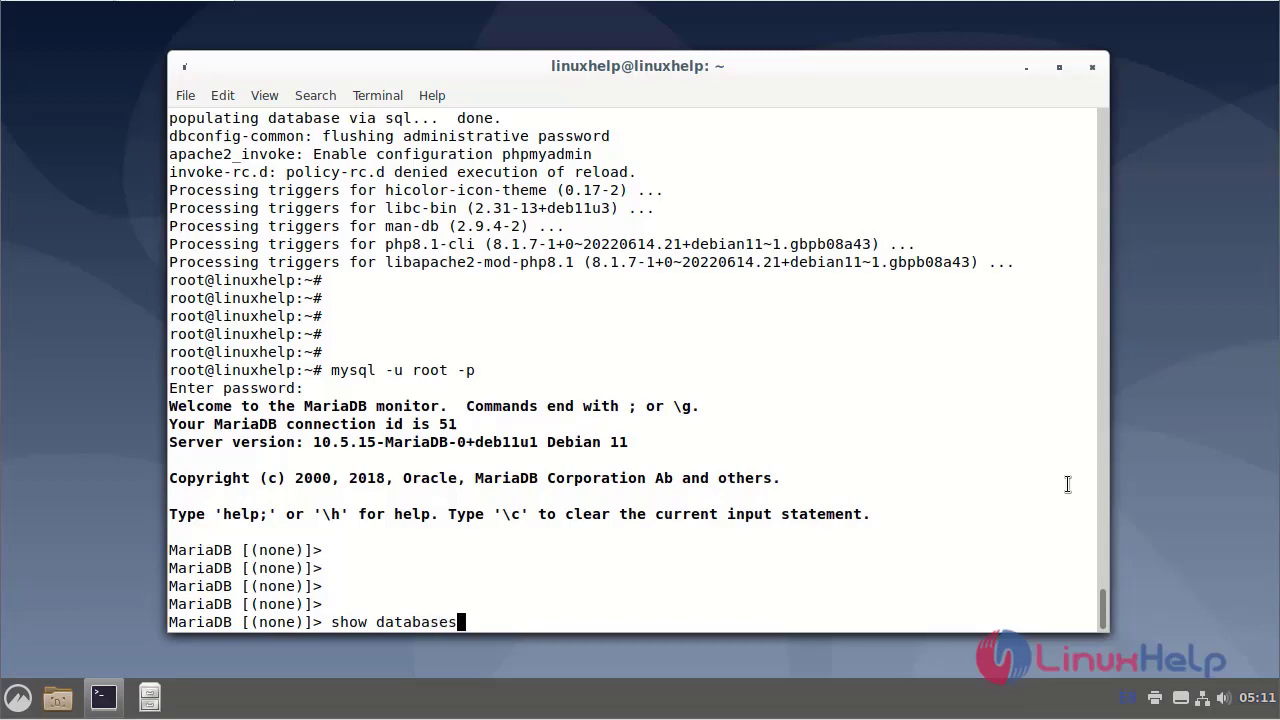
{"action": "type", "text": ";"}
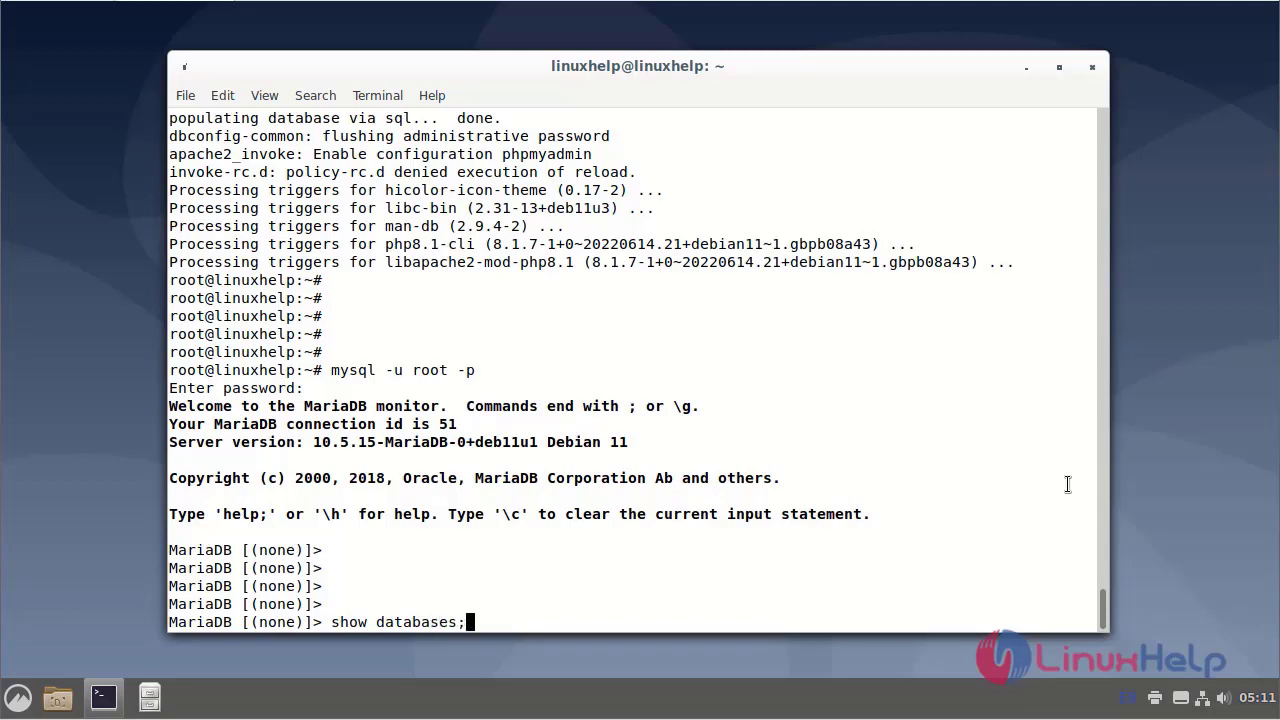
{"action": "key", "text": "Return"}
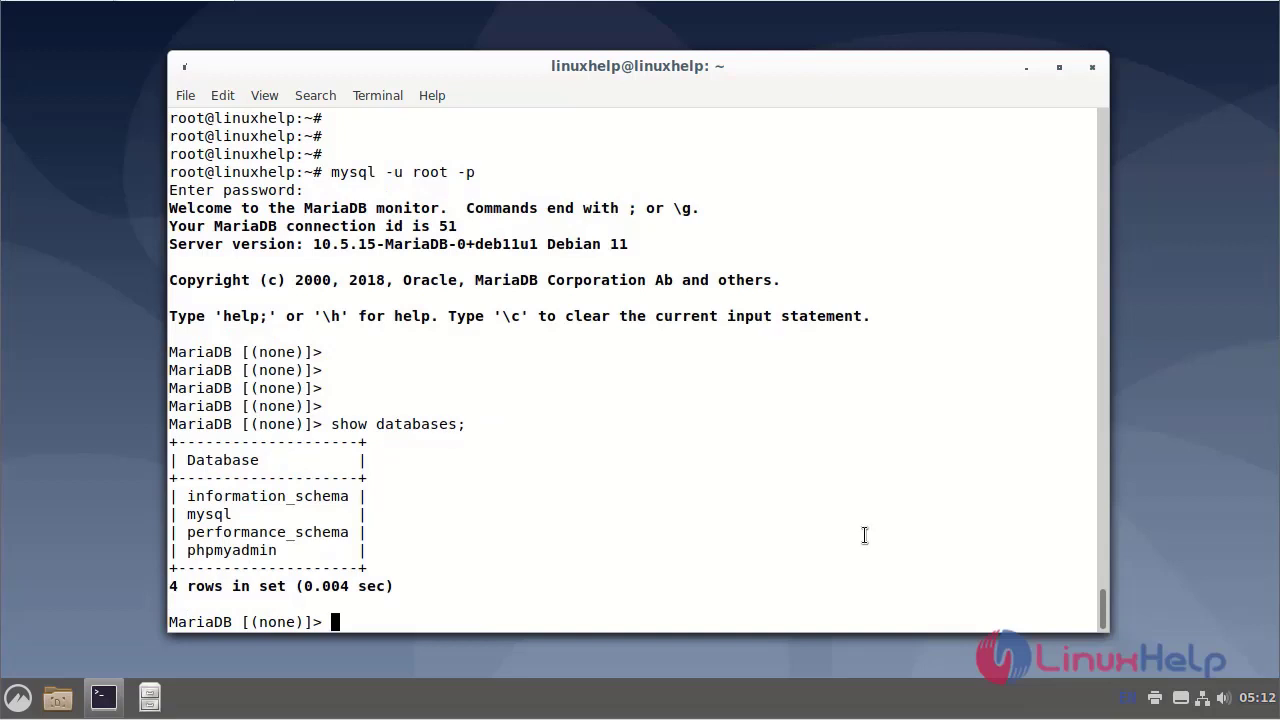
- Run use phpmyadmin to make phpmyadmin the current database
{"action": "type", "text": "use"}
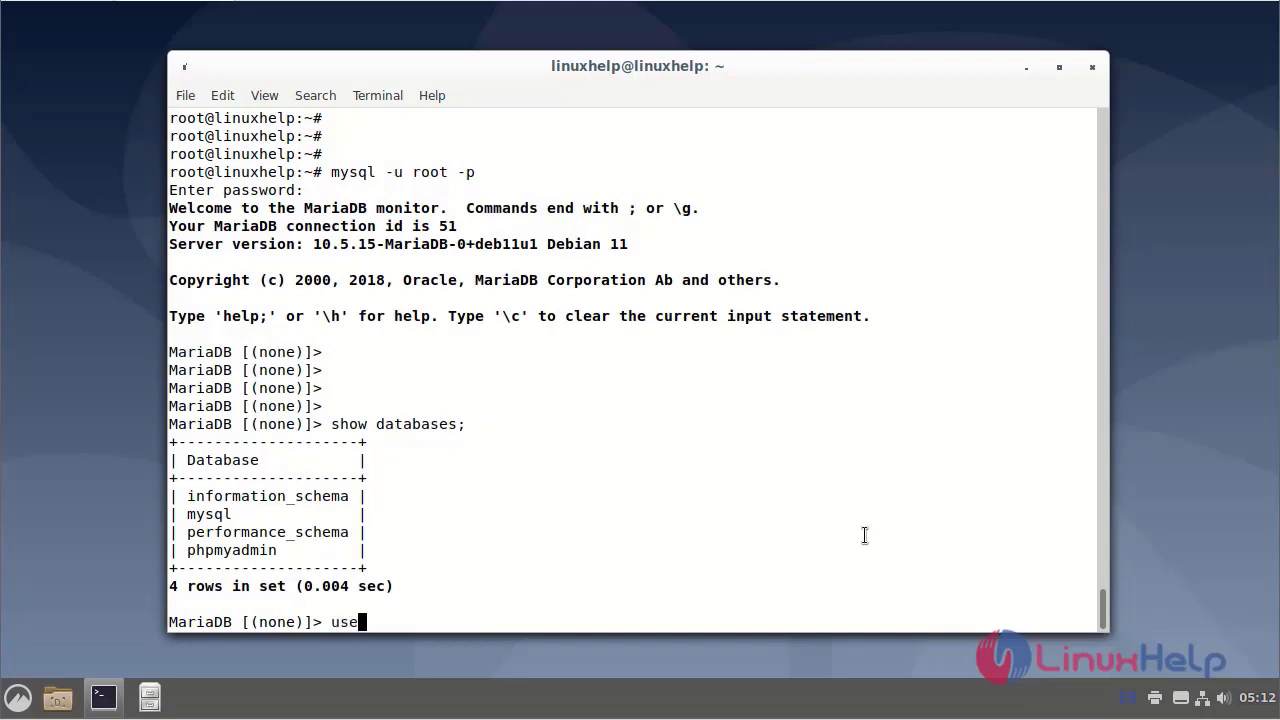
{"action": "type", "text": "p"}
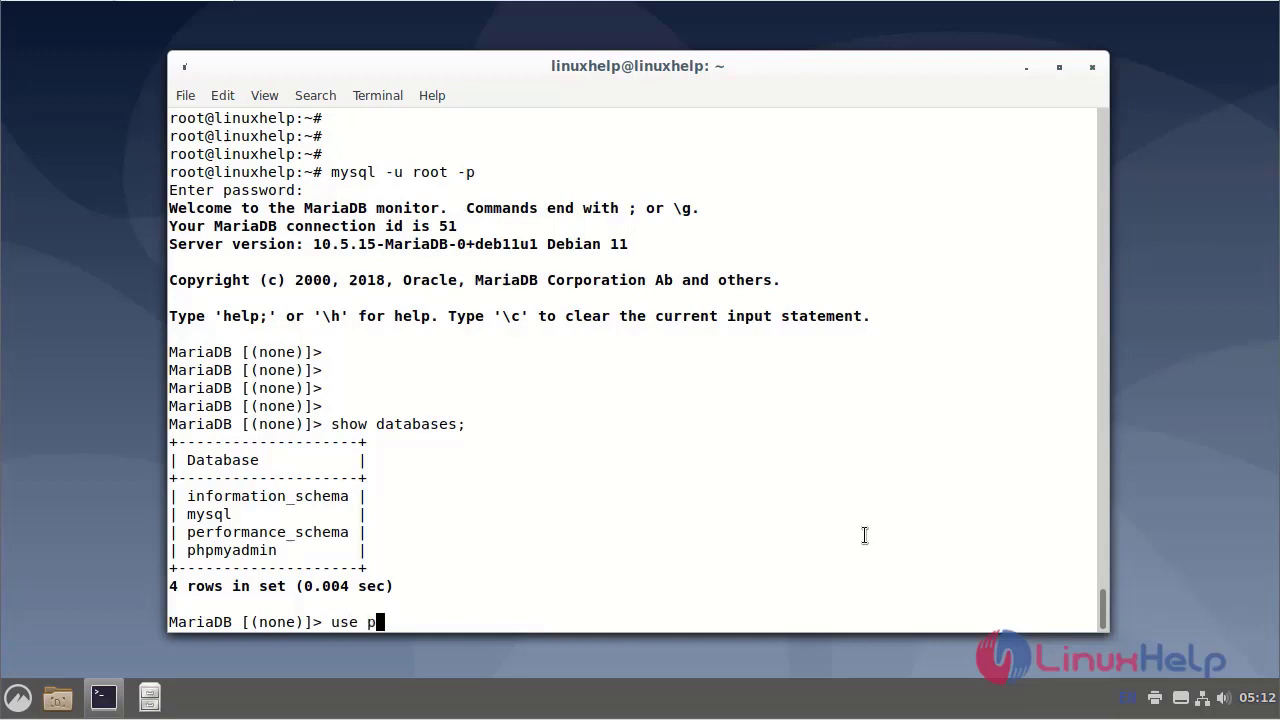
{"action": "type", "text": "hpmyad"}
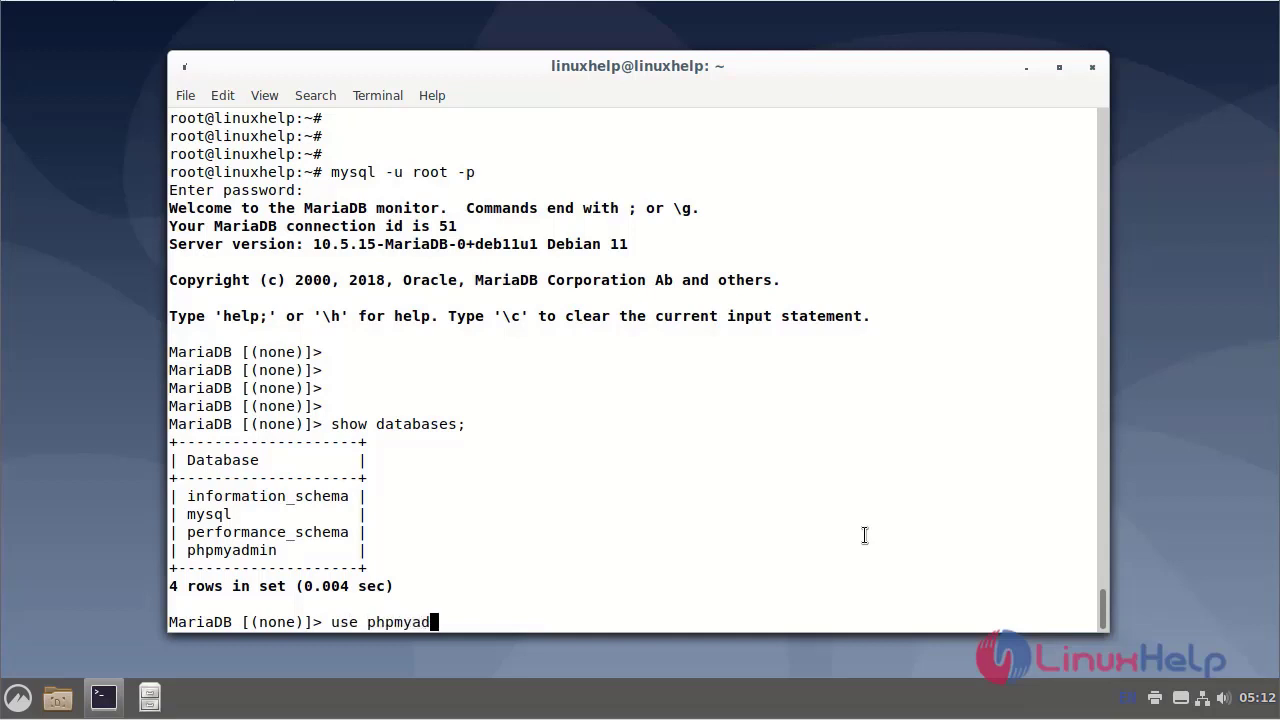
{"action": "type", "text": "min"}
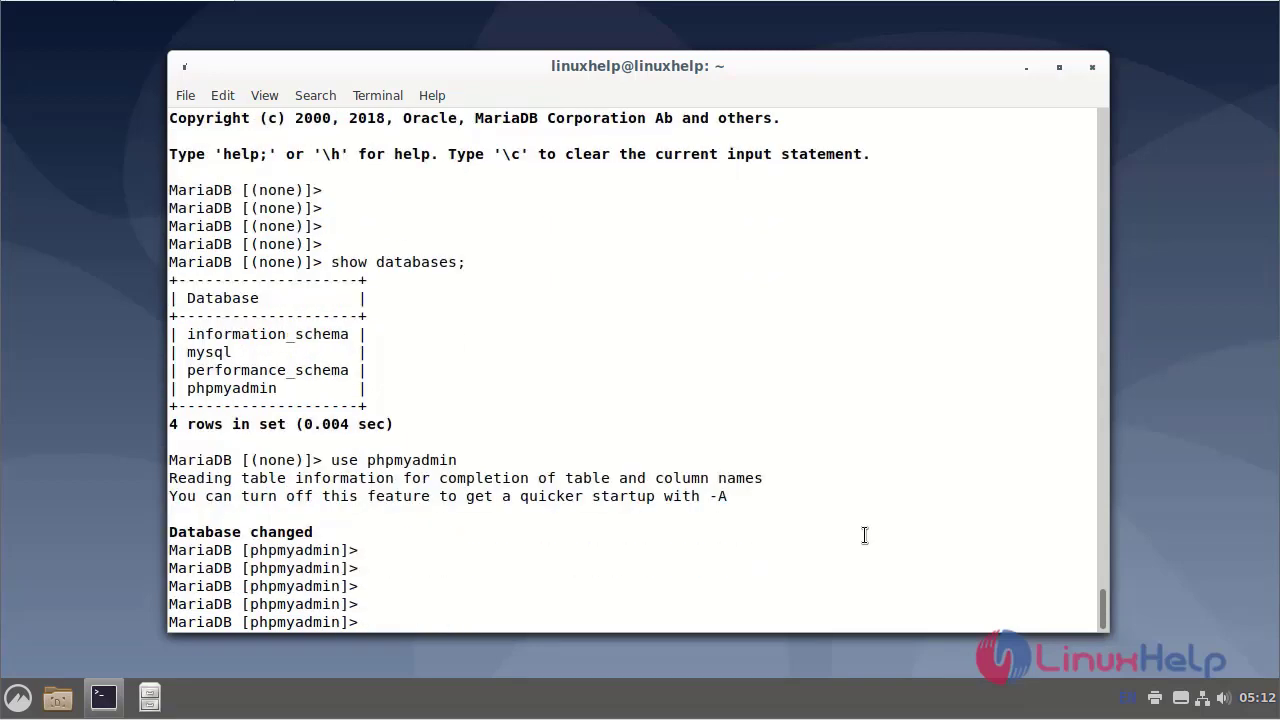
{"action": "type", "text": "create"}
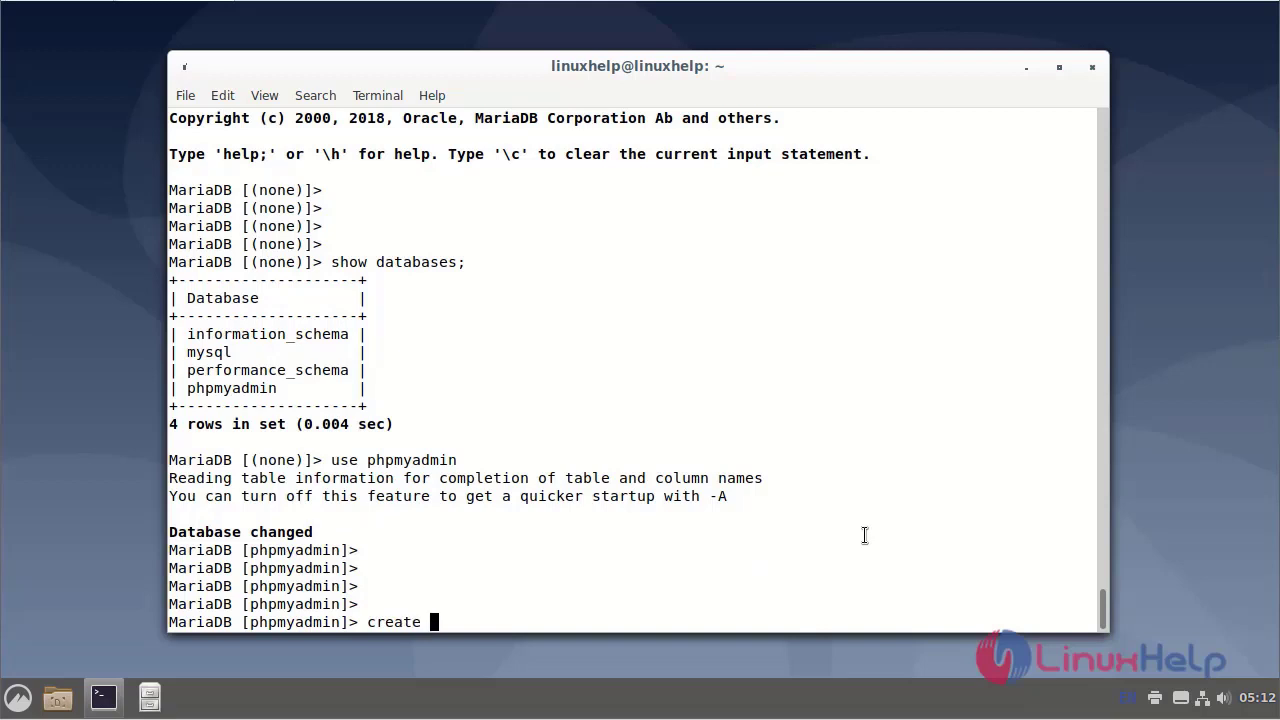
{"action": "type", "text": "user"}
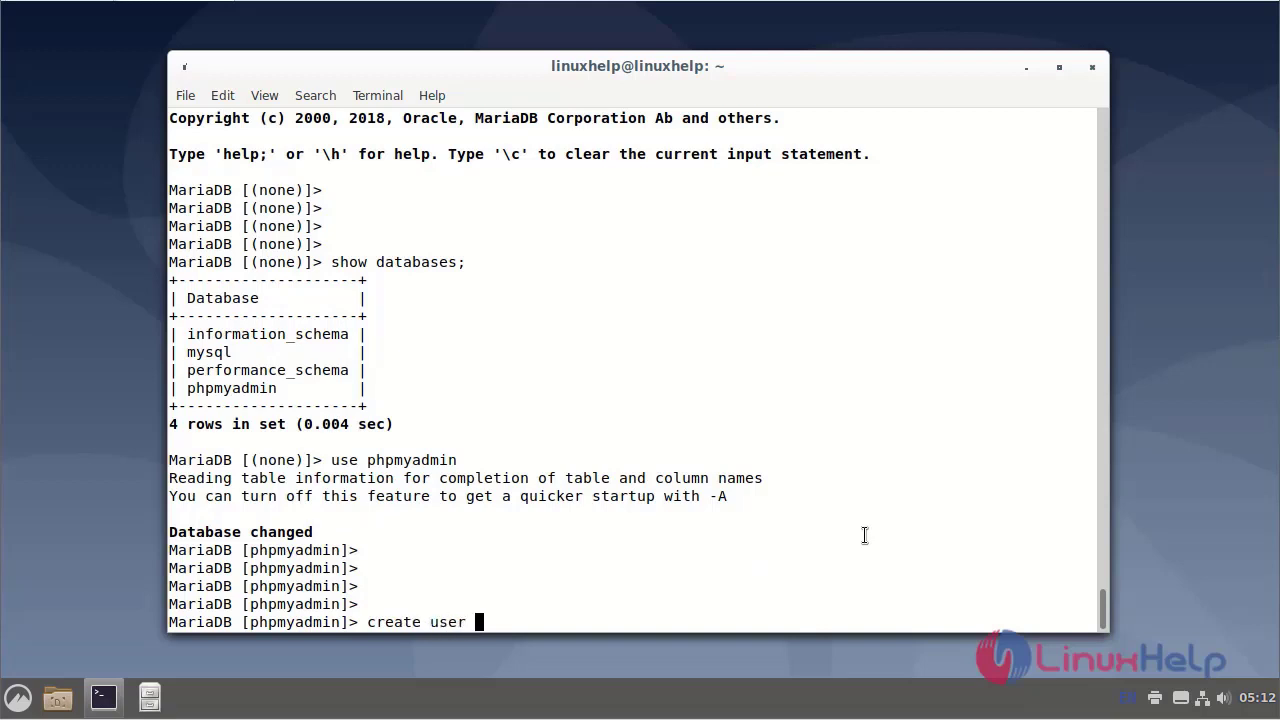
{"action": "type", "text": "user"}
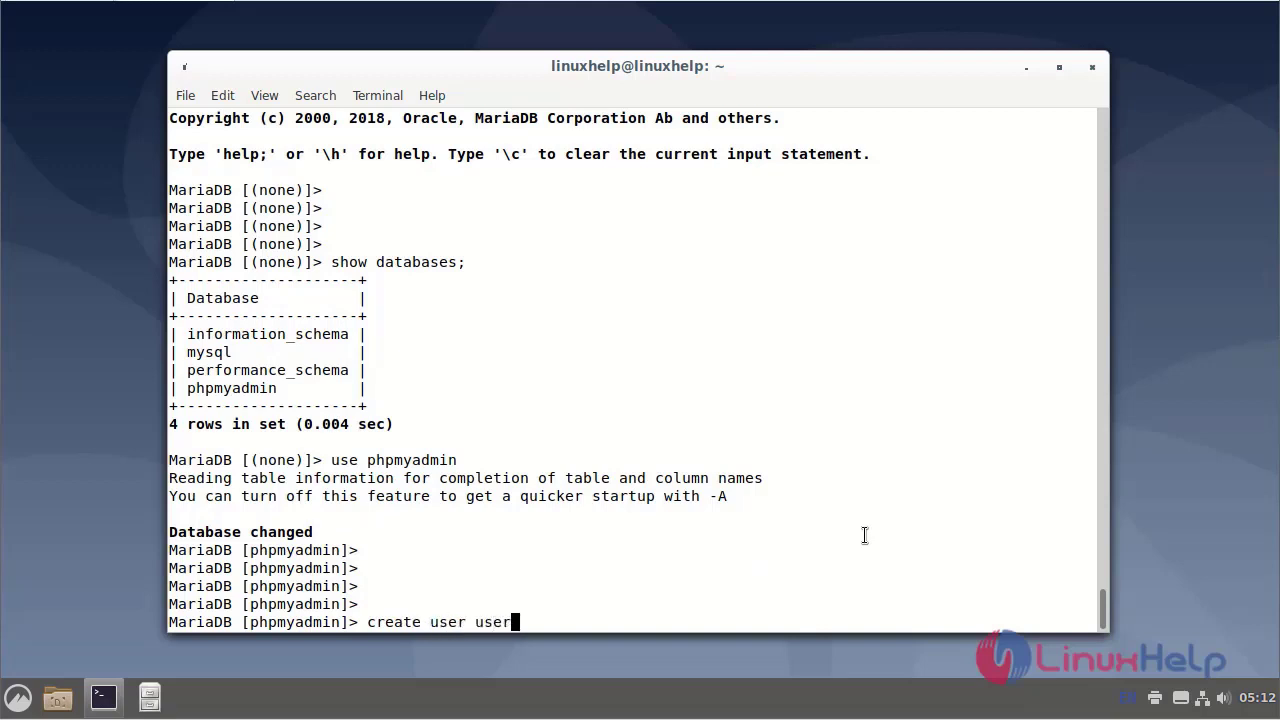
{"action": "type", "text": "@loc"}
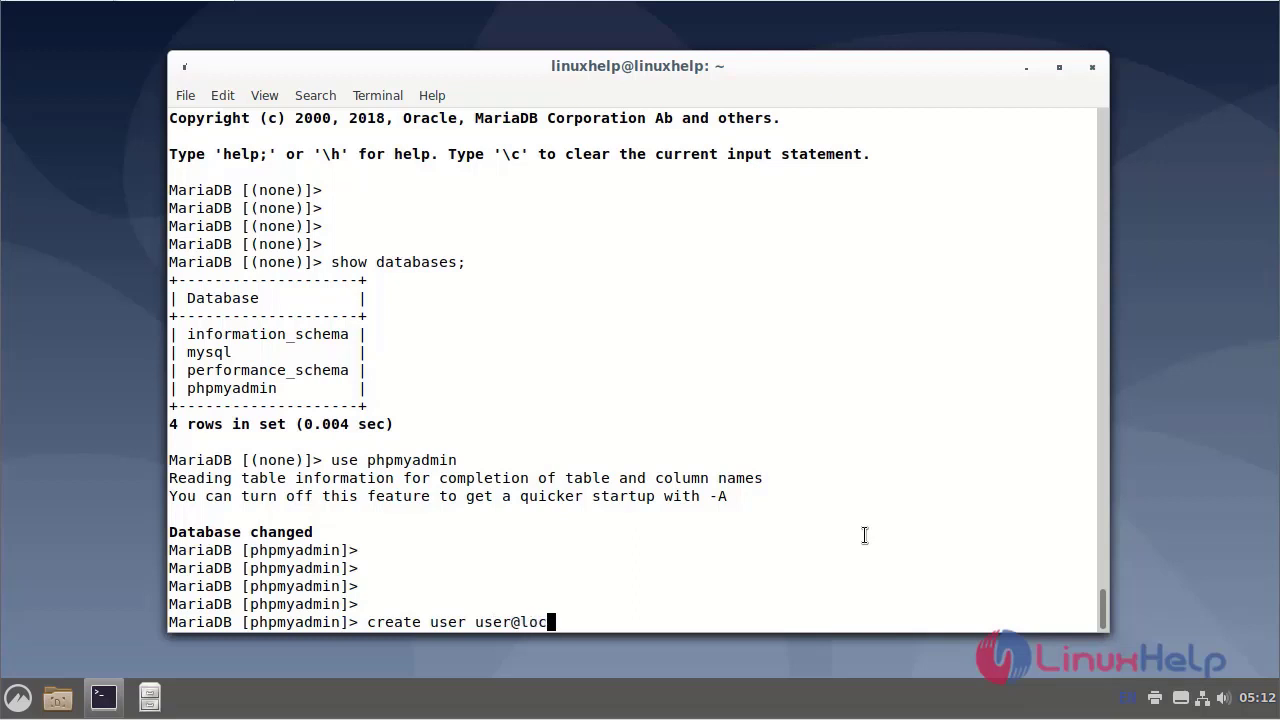
{"action": "type", "text": "alhost"}
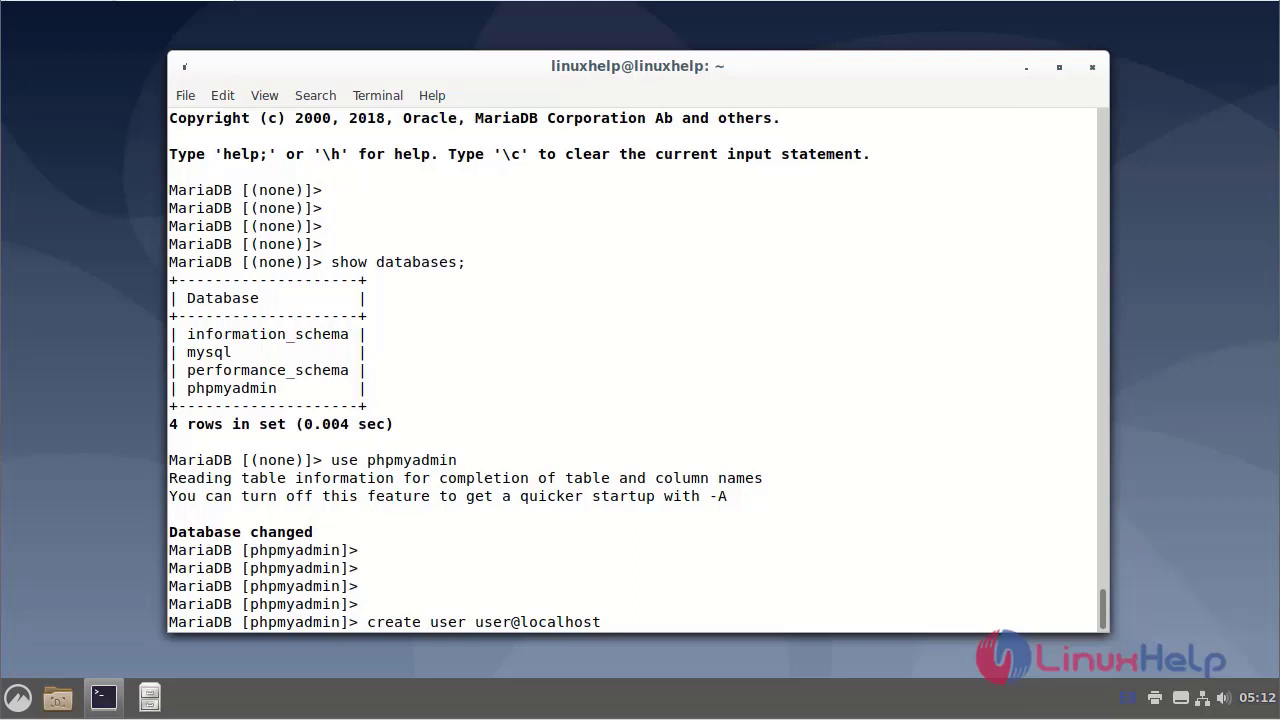
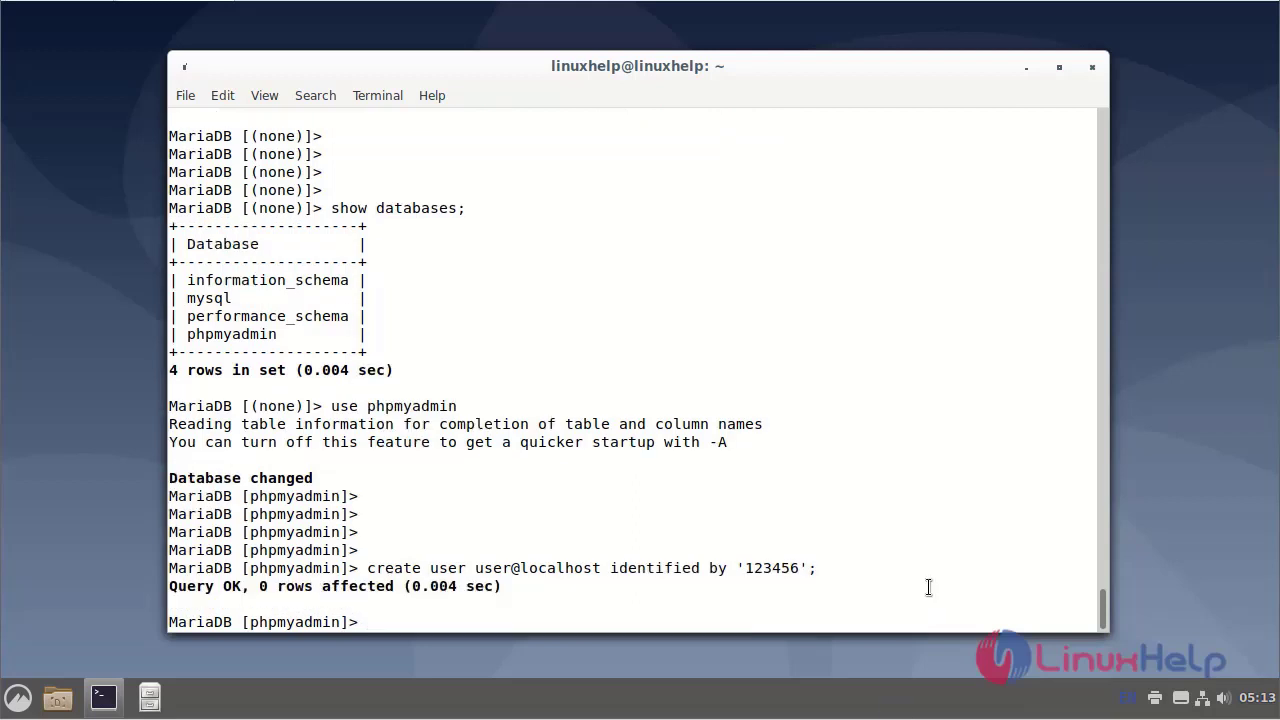
{"action": "key", "text": "Return"}
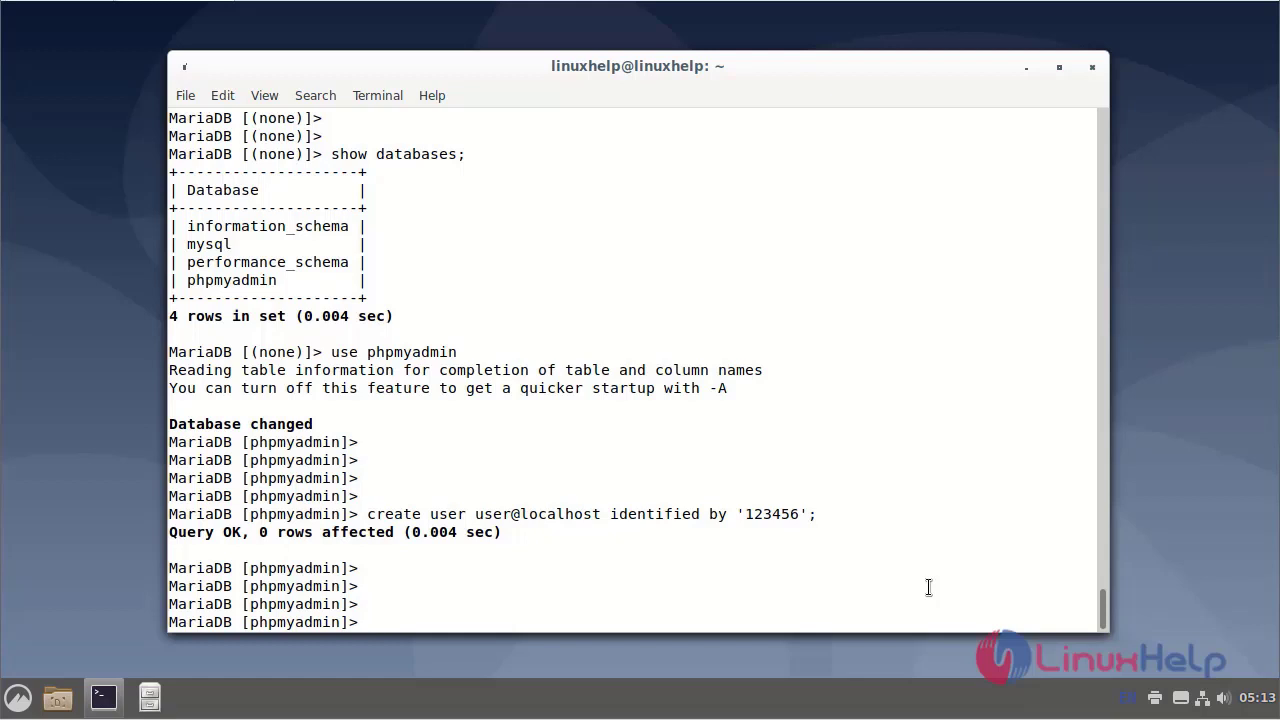
- Run grant all on phpmyadmin.* to user@localhost; giving the user full privileges
{"action": "type", "text": "grant"}
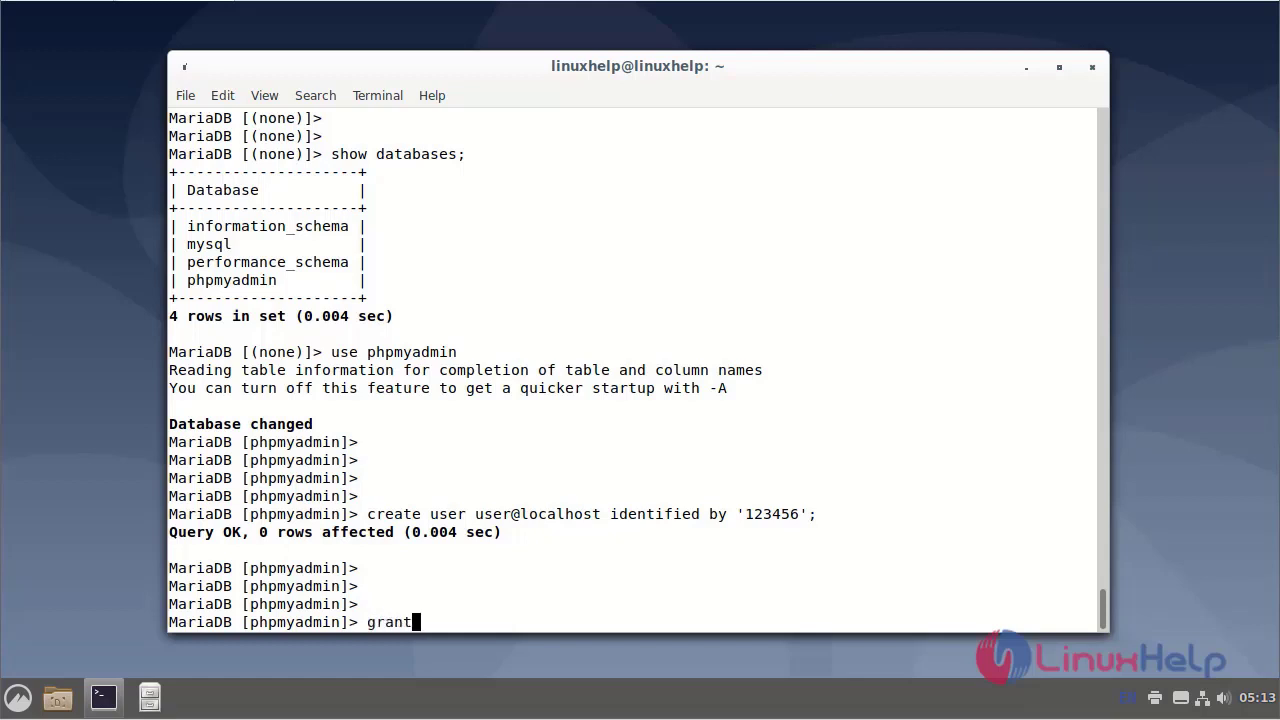
{"action": "type", "text": "all on pe"}
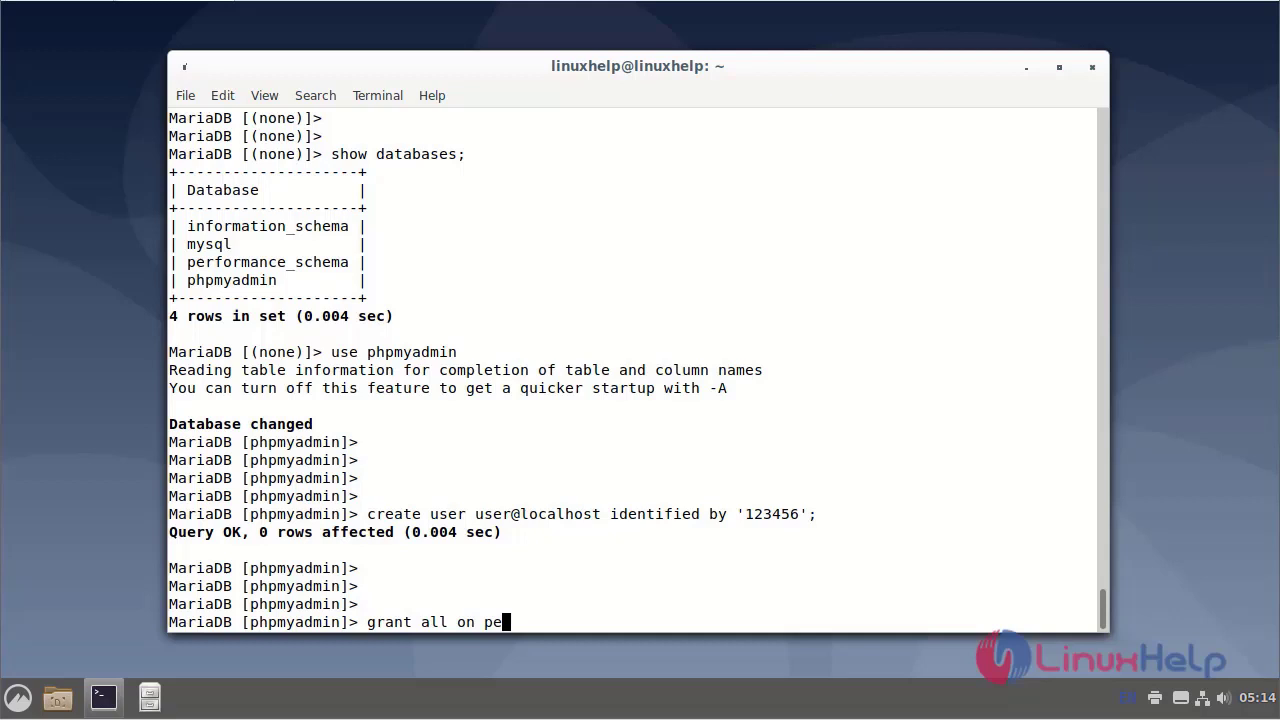
{"action": "type", "text": "hpmyadmi"}
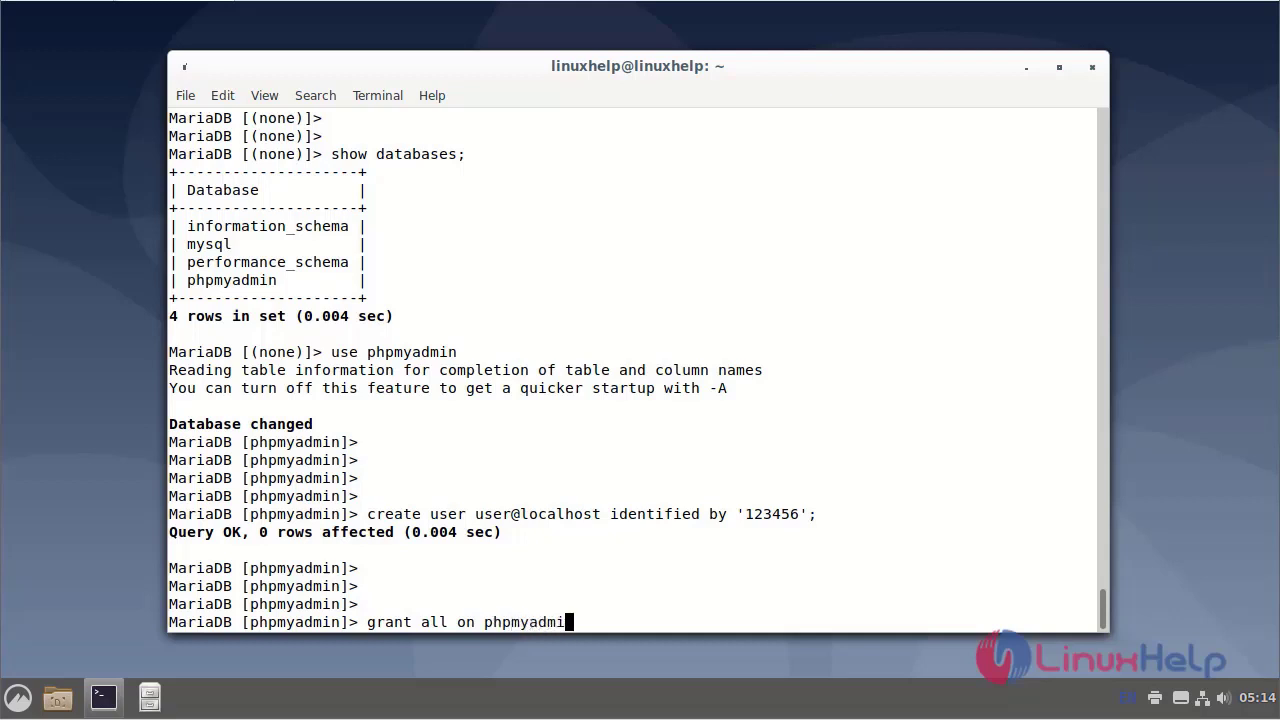
{"action": "type", "text": "."}
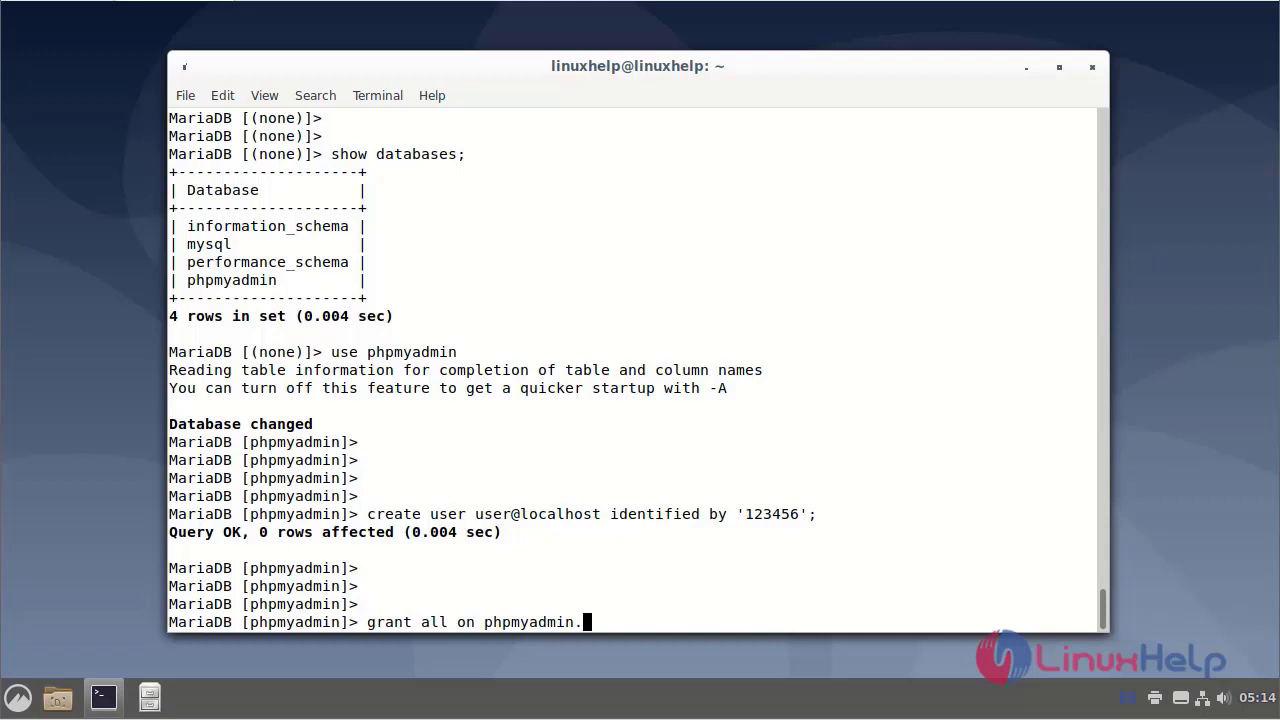
{"action": "type", "text": "*t"}
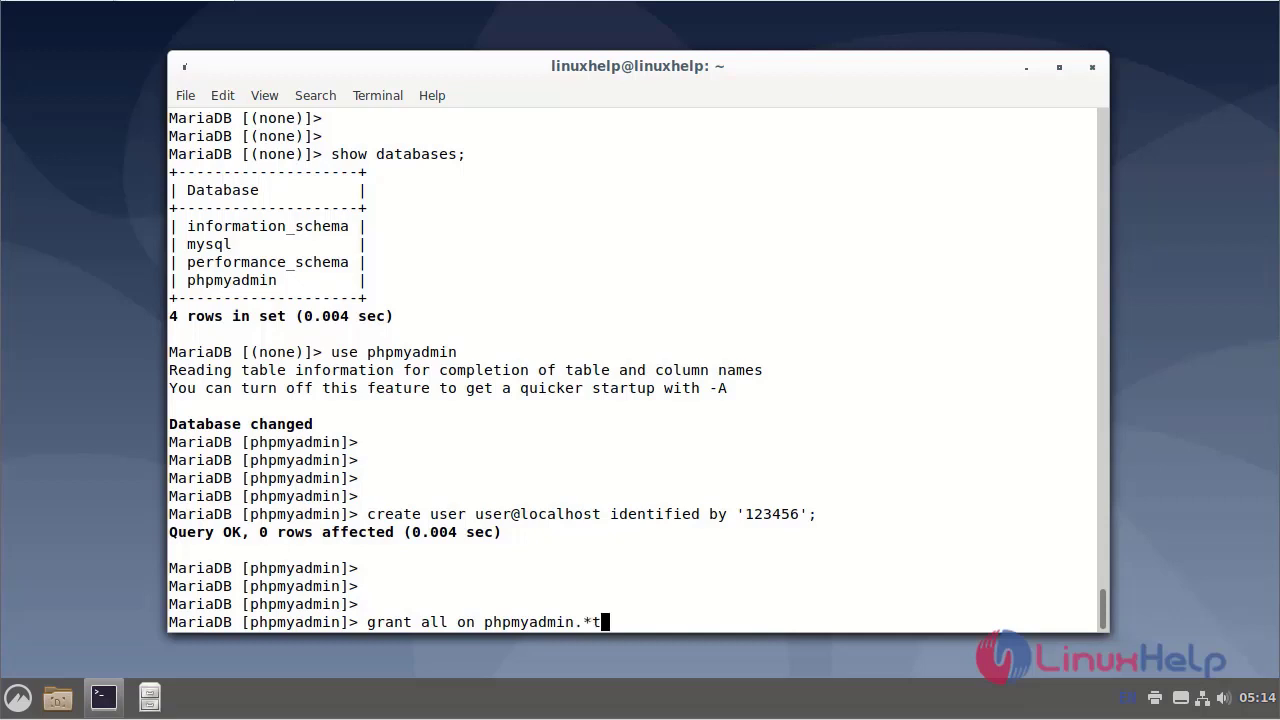
{"action": "type", "text": "o user@localhost;"}
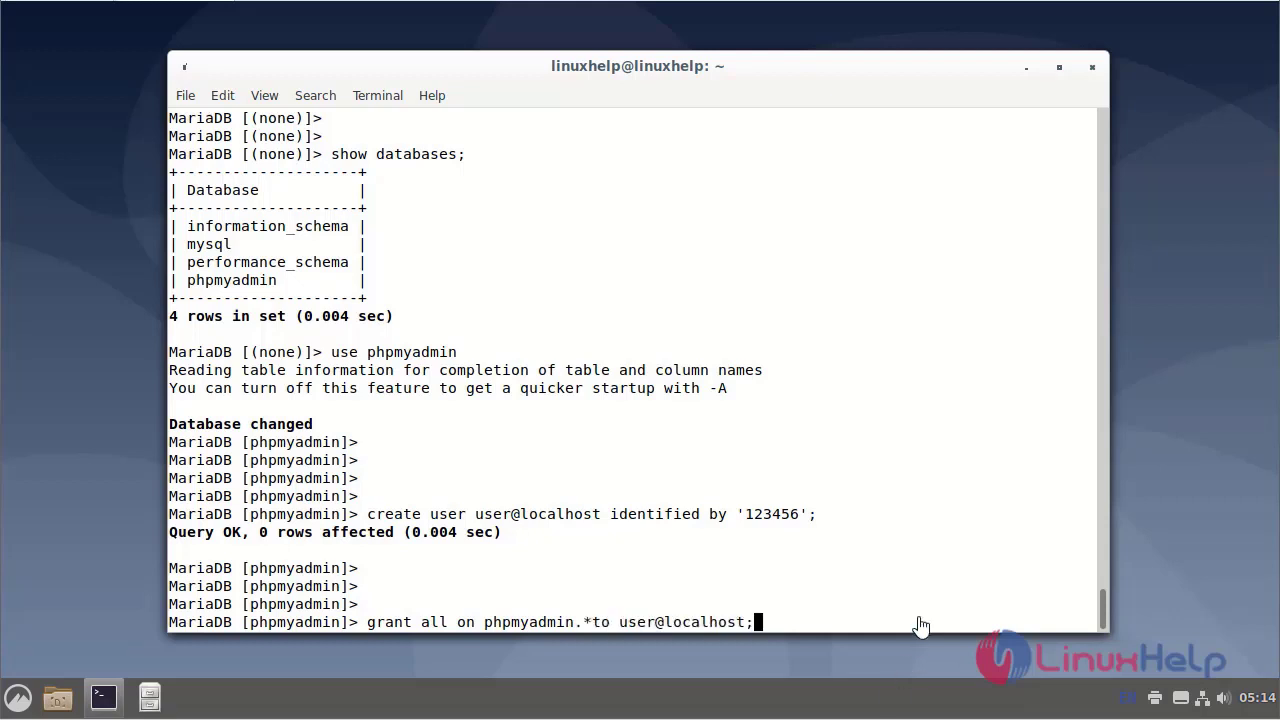
{"action": "key", "text": "Return"}
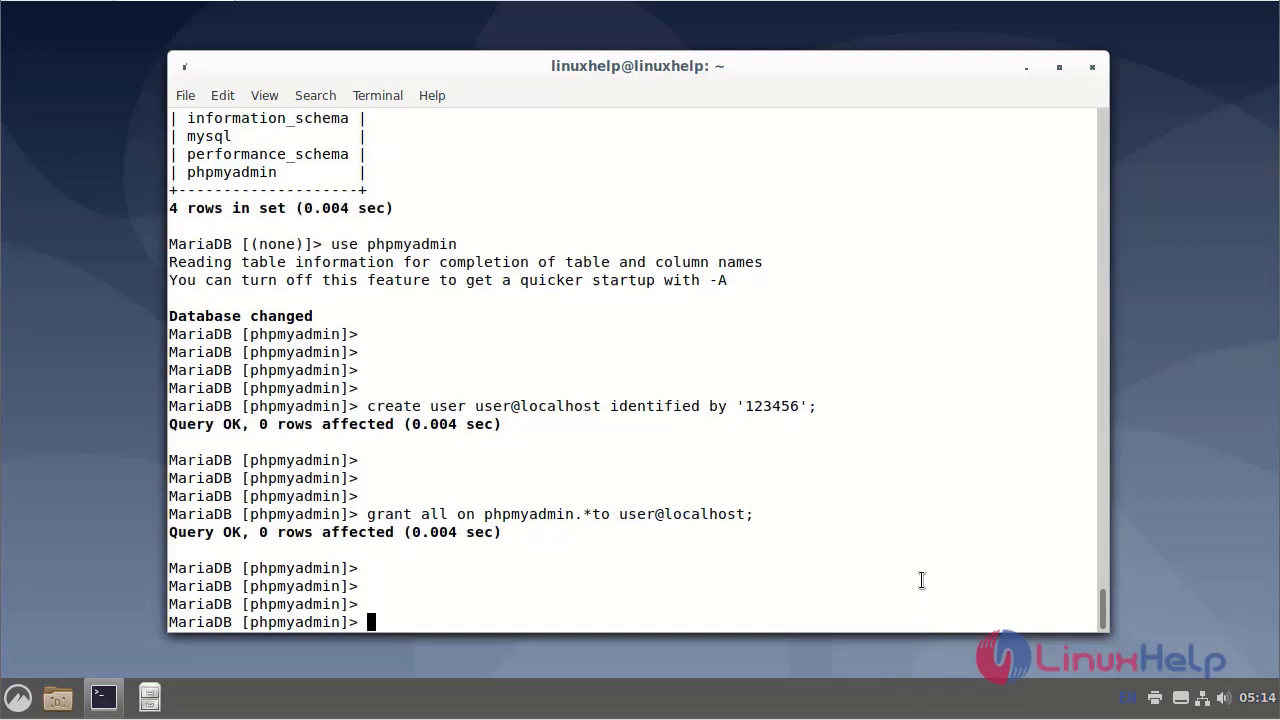
- Run flush privileges; to reload the MariaDB privilege tables
{"action": "type", "text": "fu"}
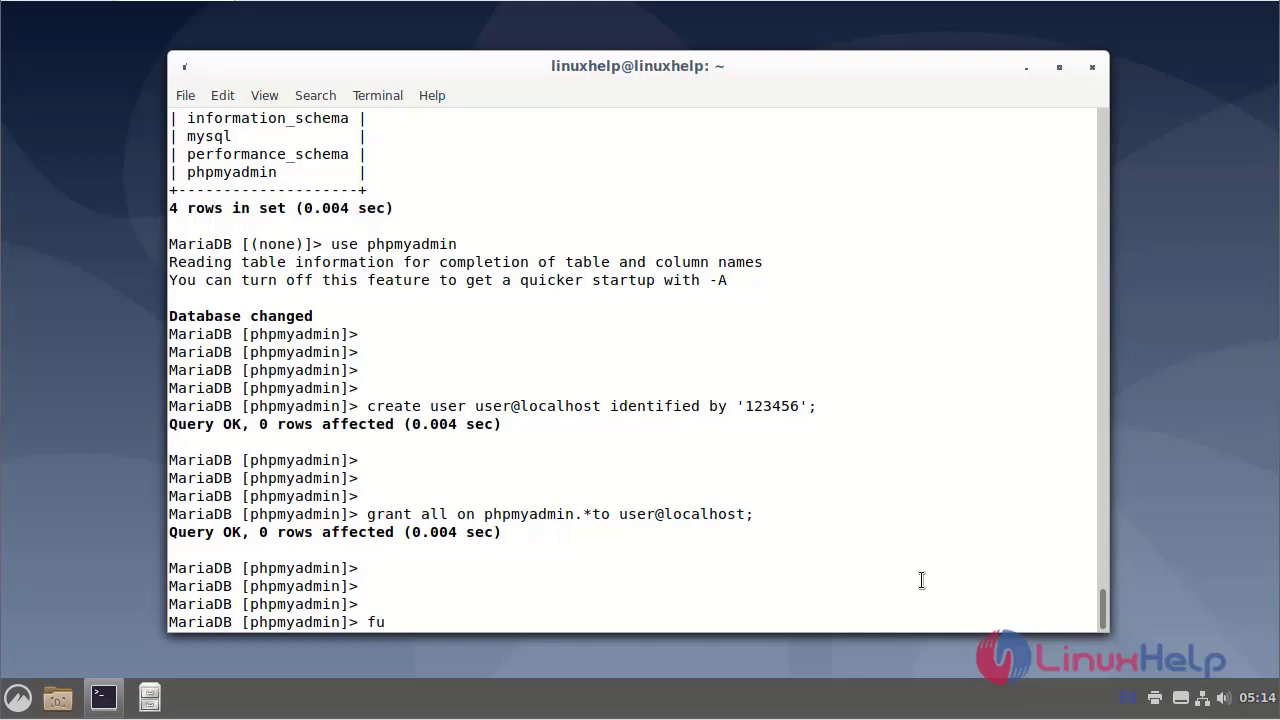
{"action": "type", "text": "lush"}
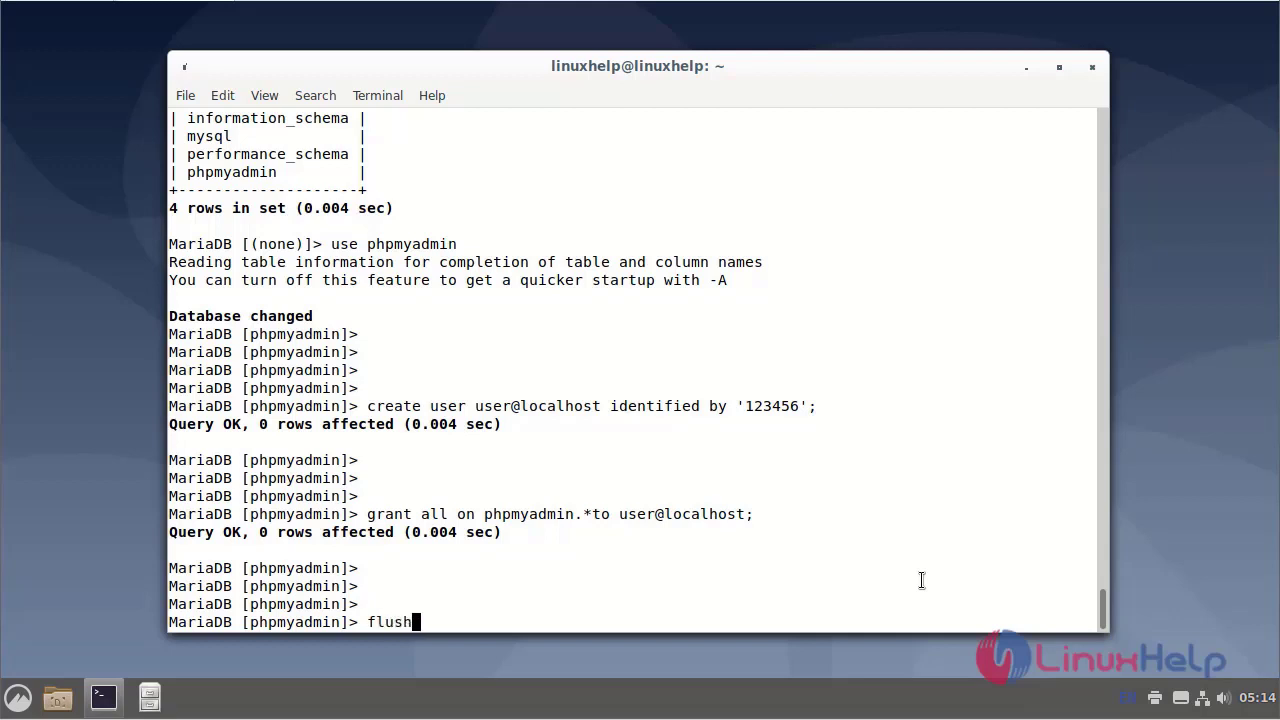
{"action": "type", "text": "priv"}
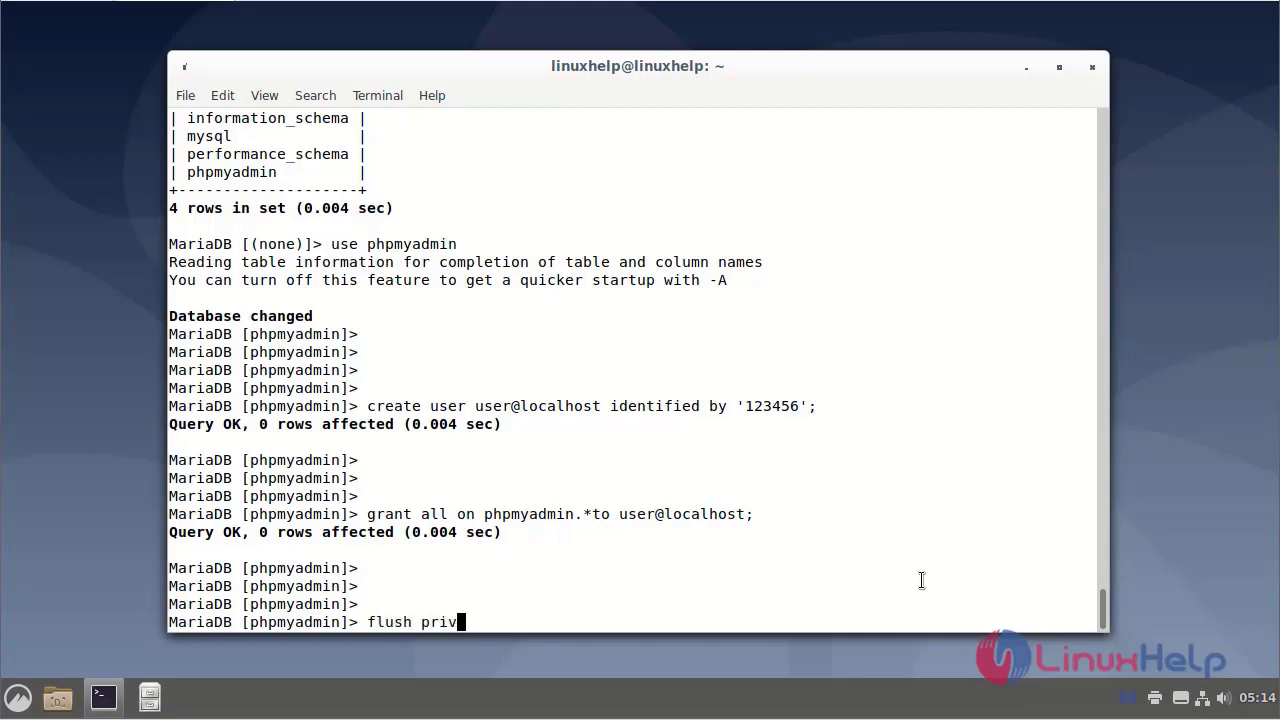
{"action": "type", "text": "il"}
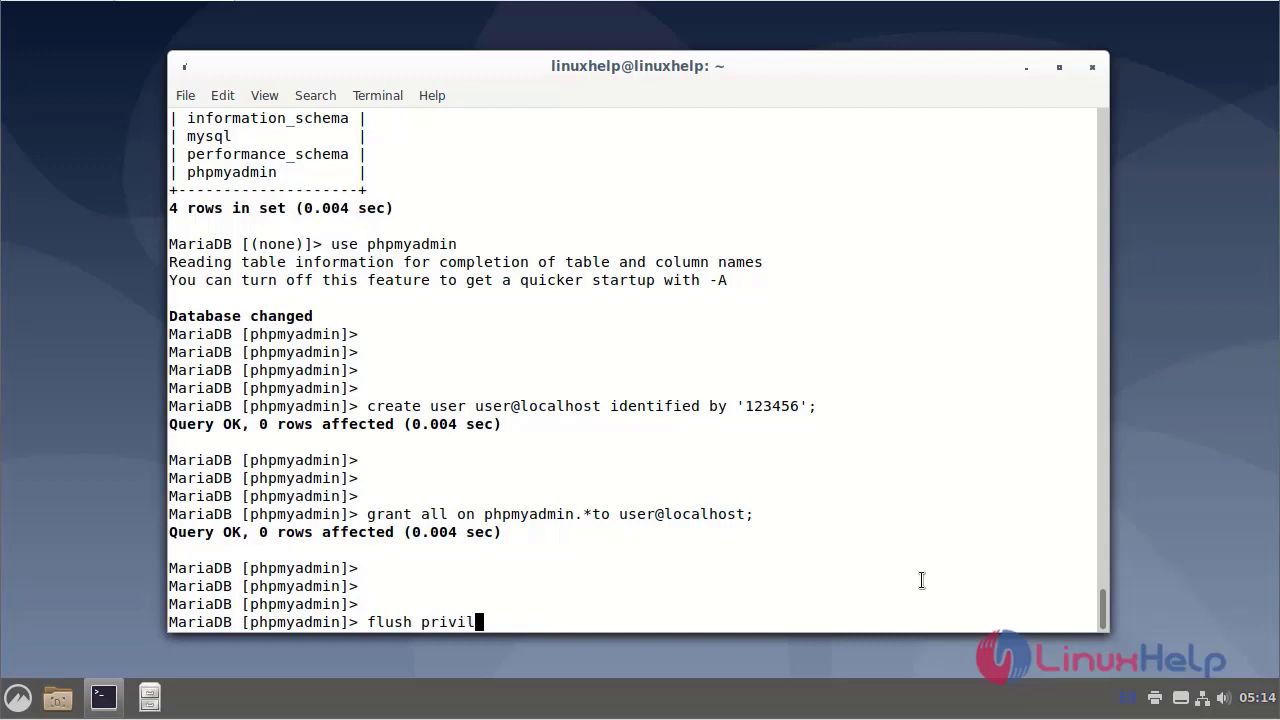
{"action": "type", "text": "eges;"}
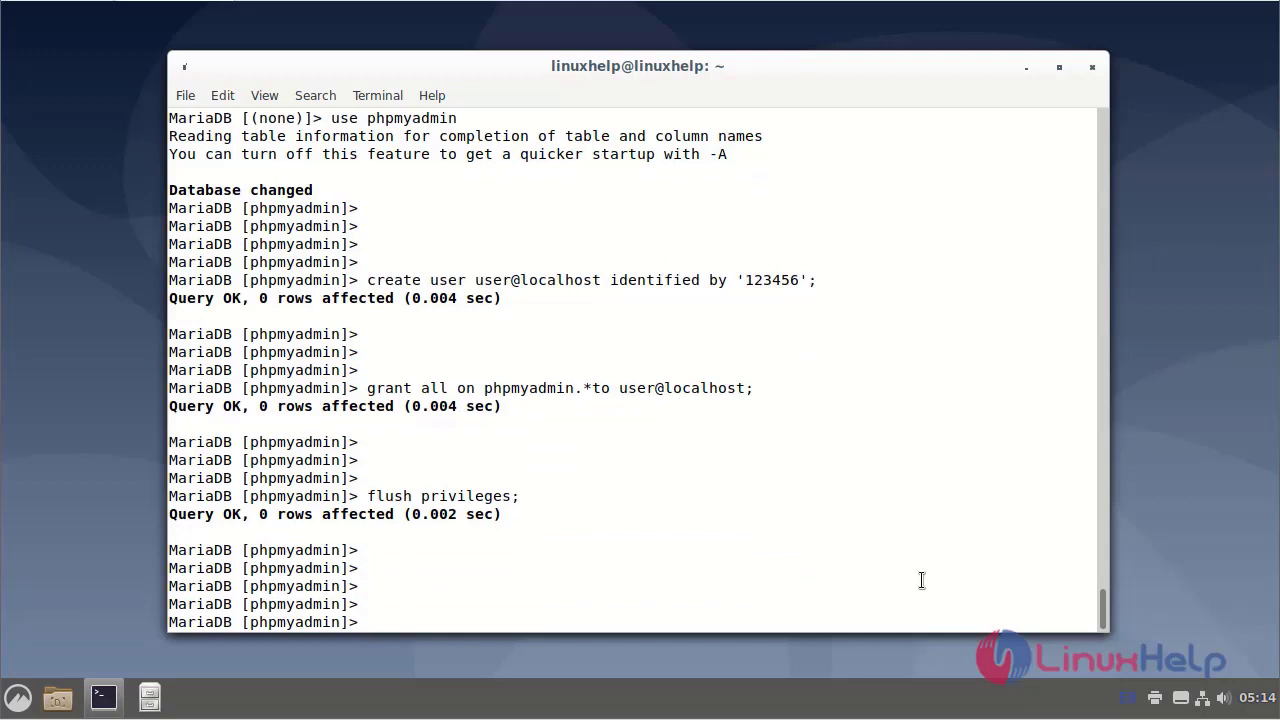
- Exit the MariaDB monitor and return to the root shell prompt
{"action": "type", "text": "exit"}
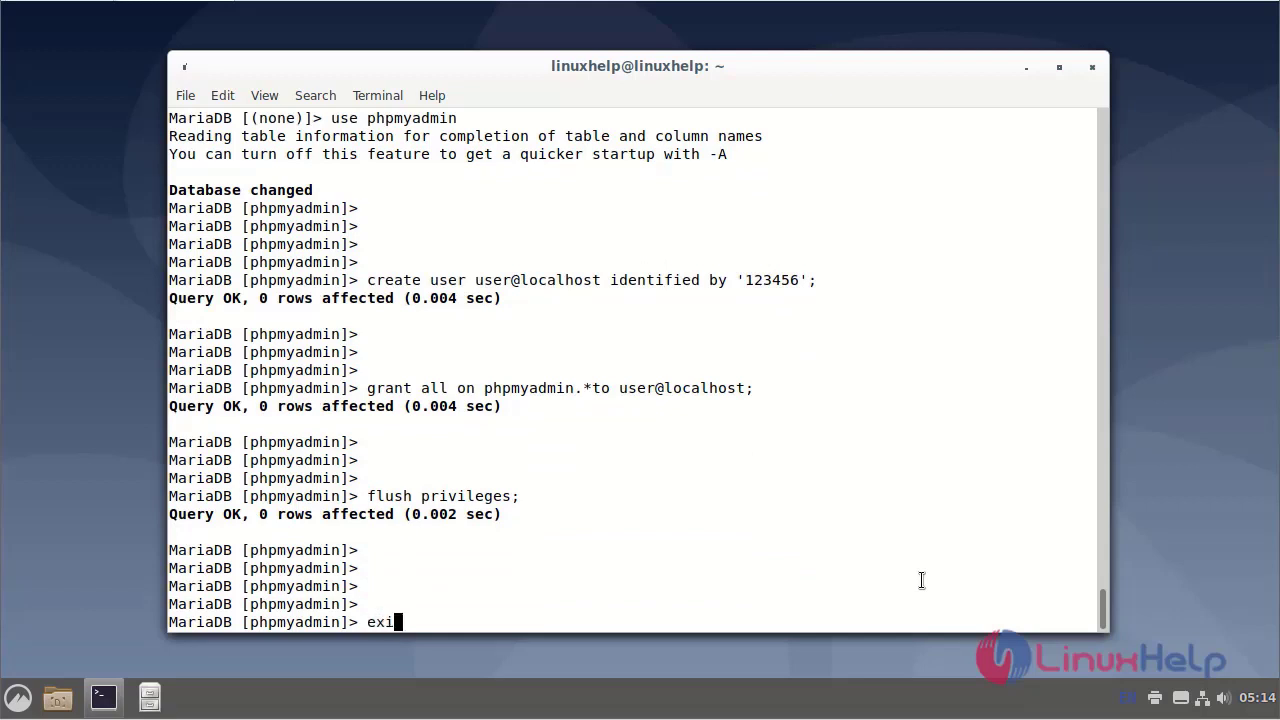
{"action": "type", "text": "t"}
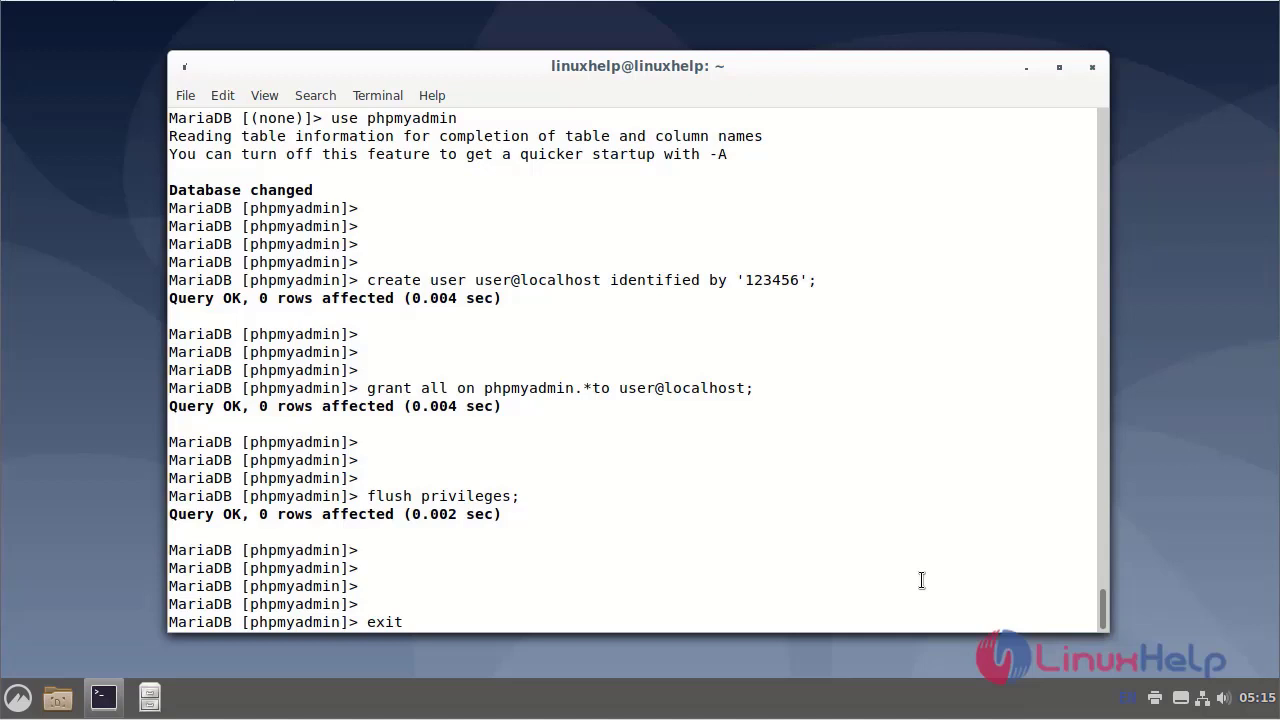
{"action": "key", "text": "Return"}
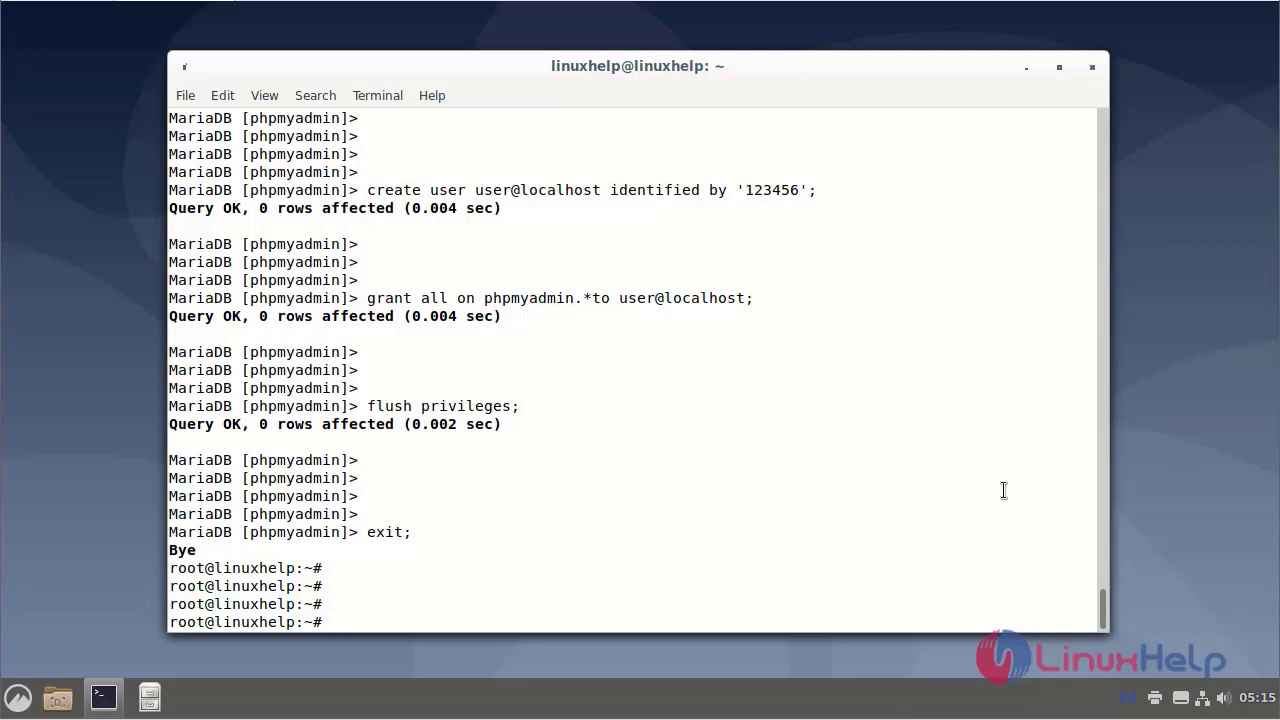
- Run systemctl restart apache2 to restart the Apache web server
{"action": "type", "text": "systemc"}
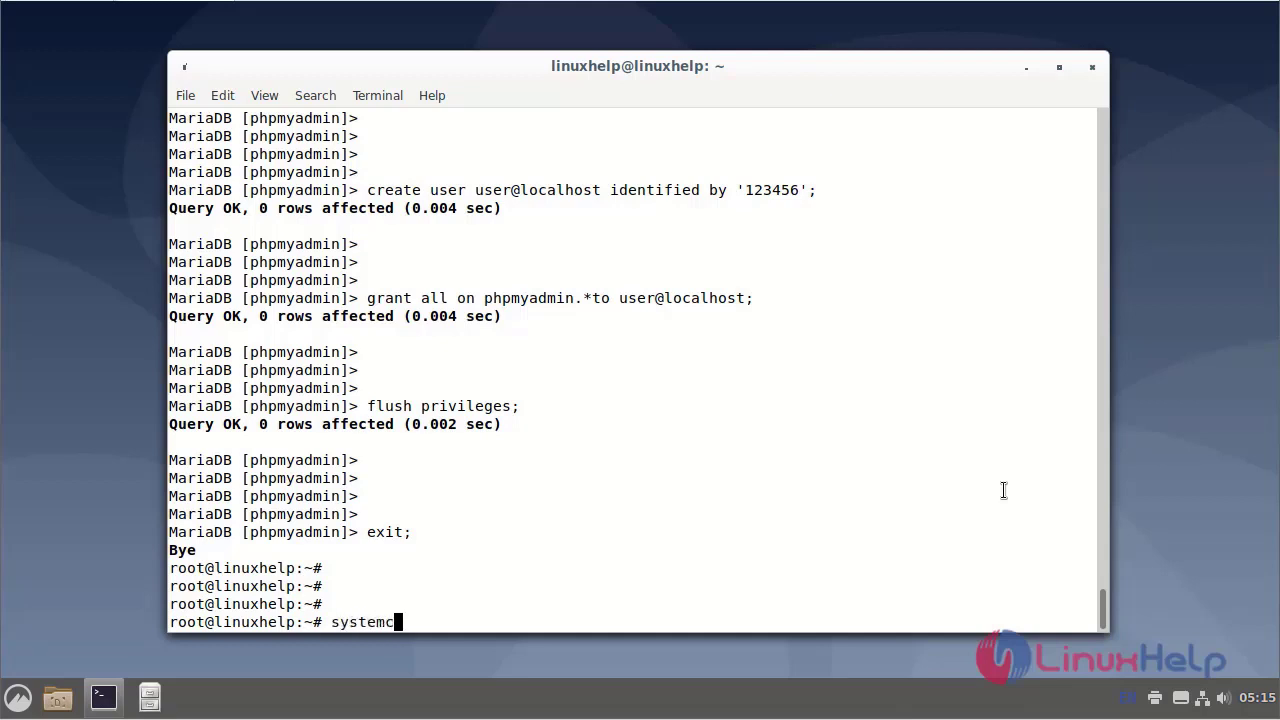
{"action": "type", "text": "tl"}
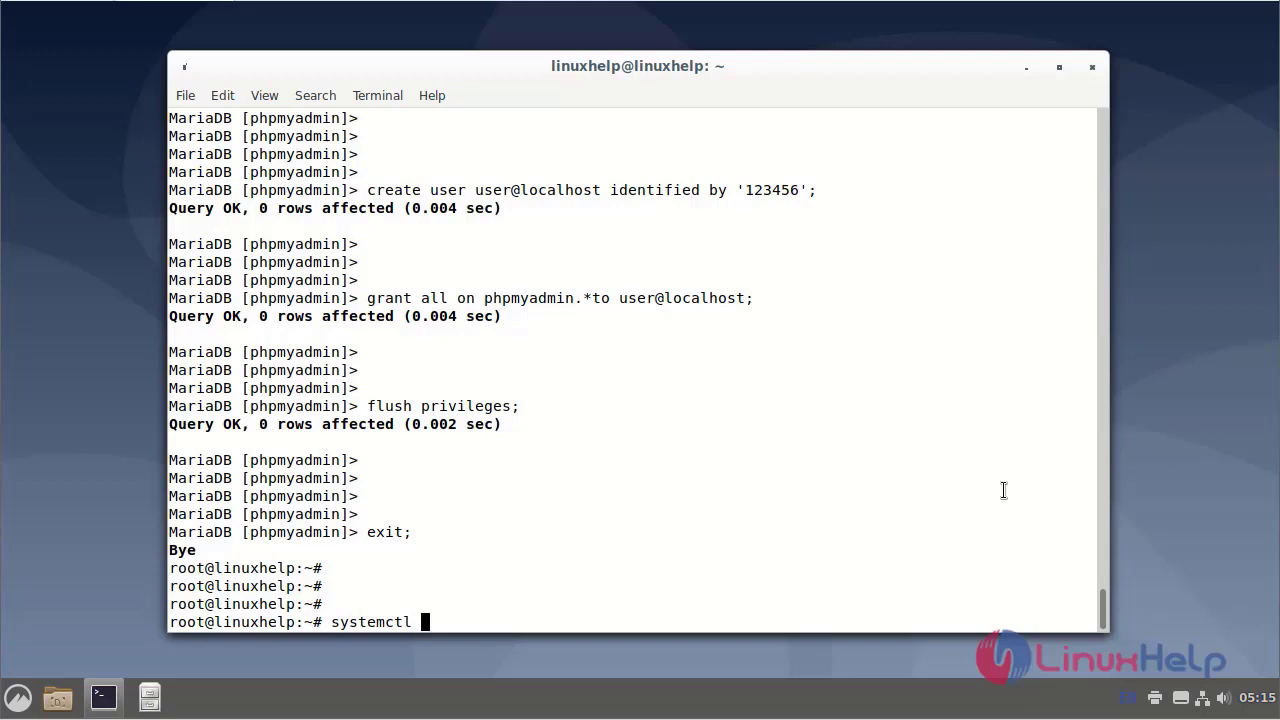
{"action": "type", "text": "rest"}
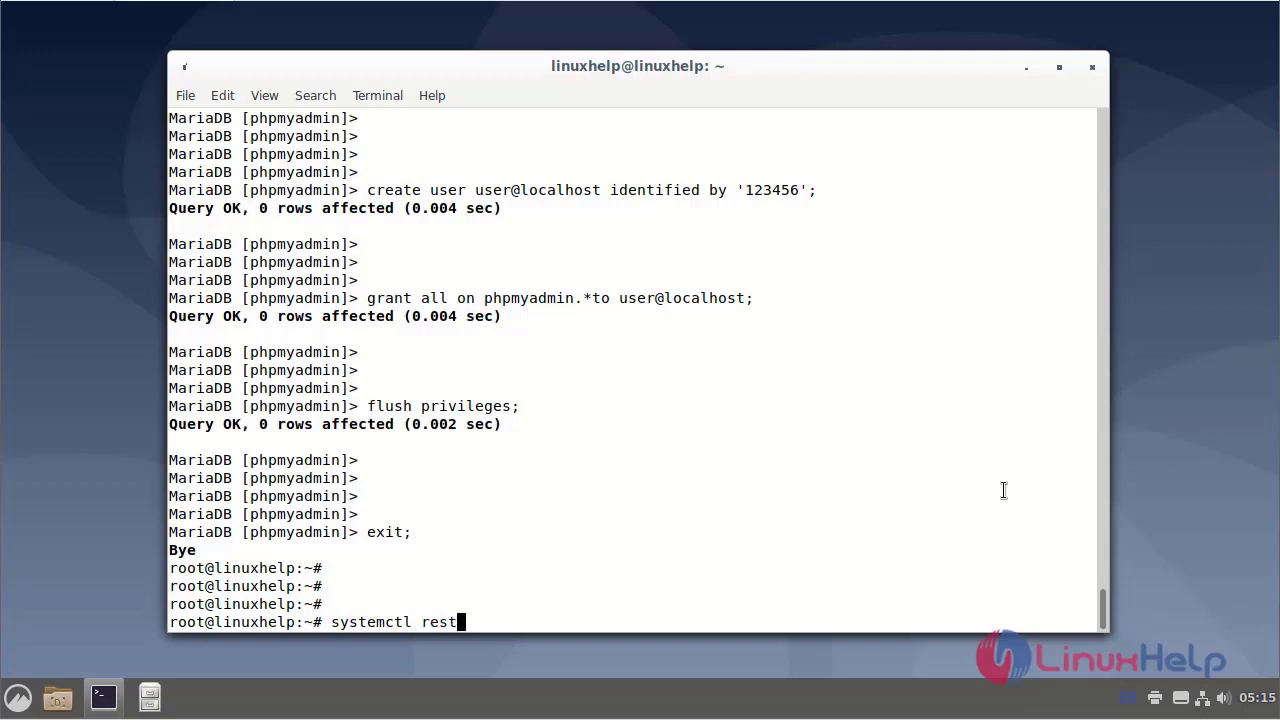
{"action": "type", "text": "art apac"}
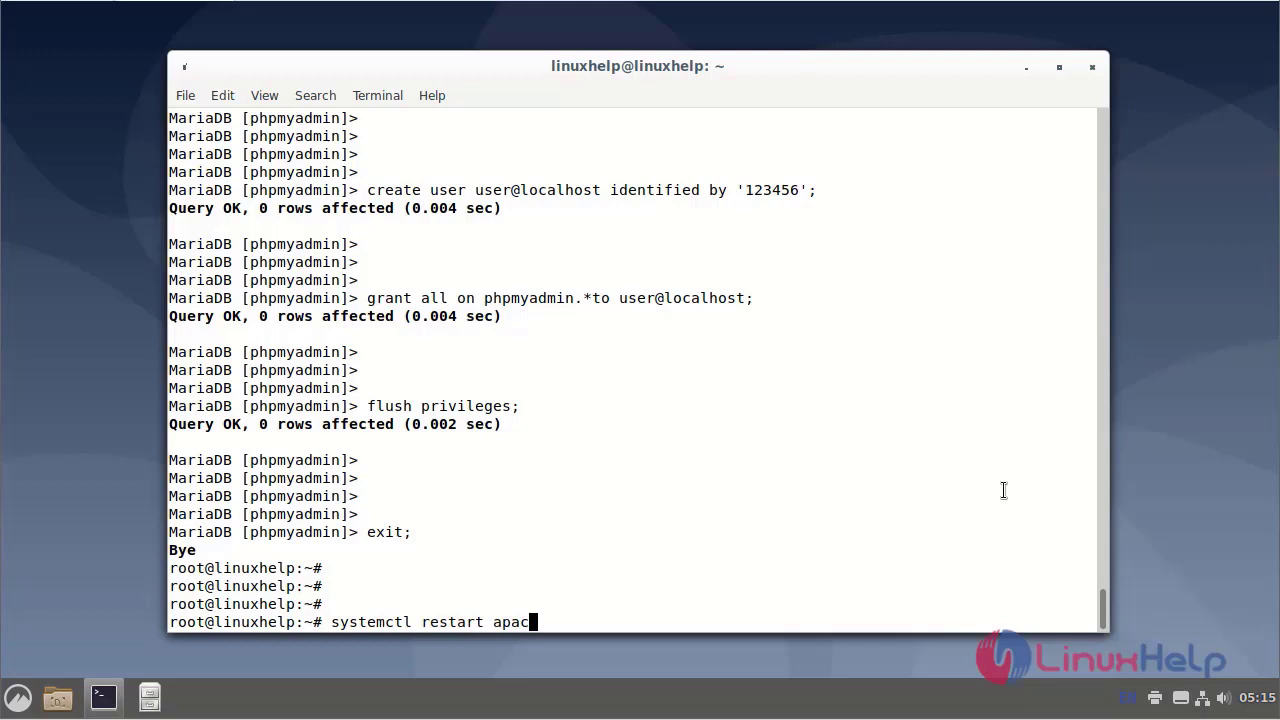
{"action": "type", "text": "he2"}
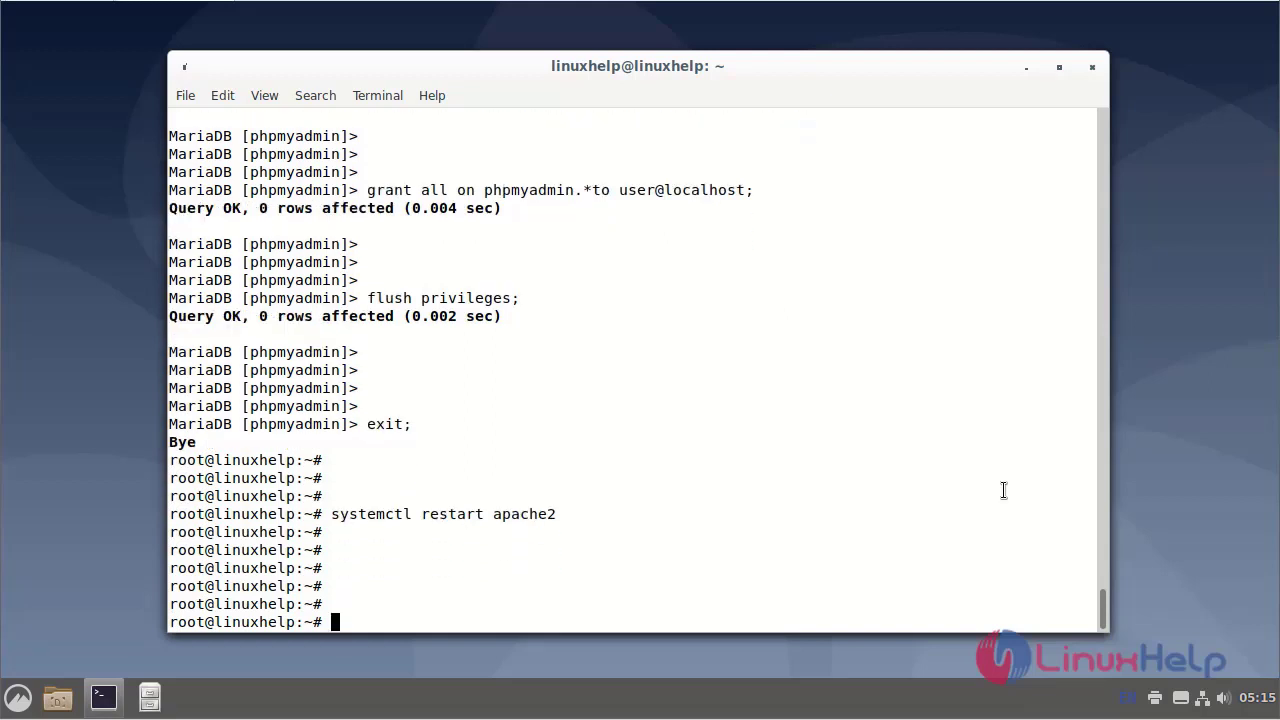
- Run 'apt install php7.4-mysqli' and confirm with 'y' to install the extension
{"action": "type", "text": "apt i"}
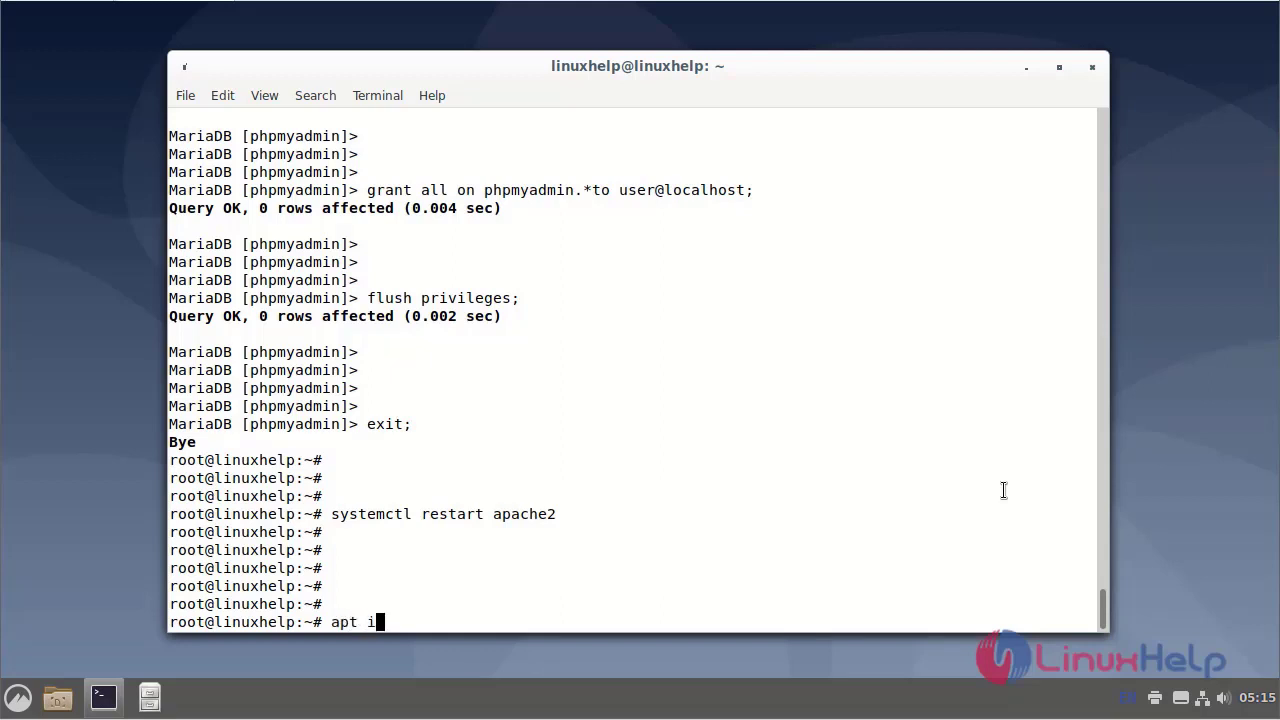
{"action": "type", "text": "nstall"}
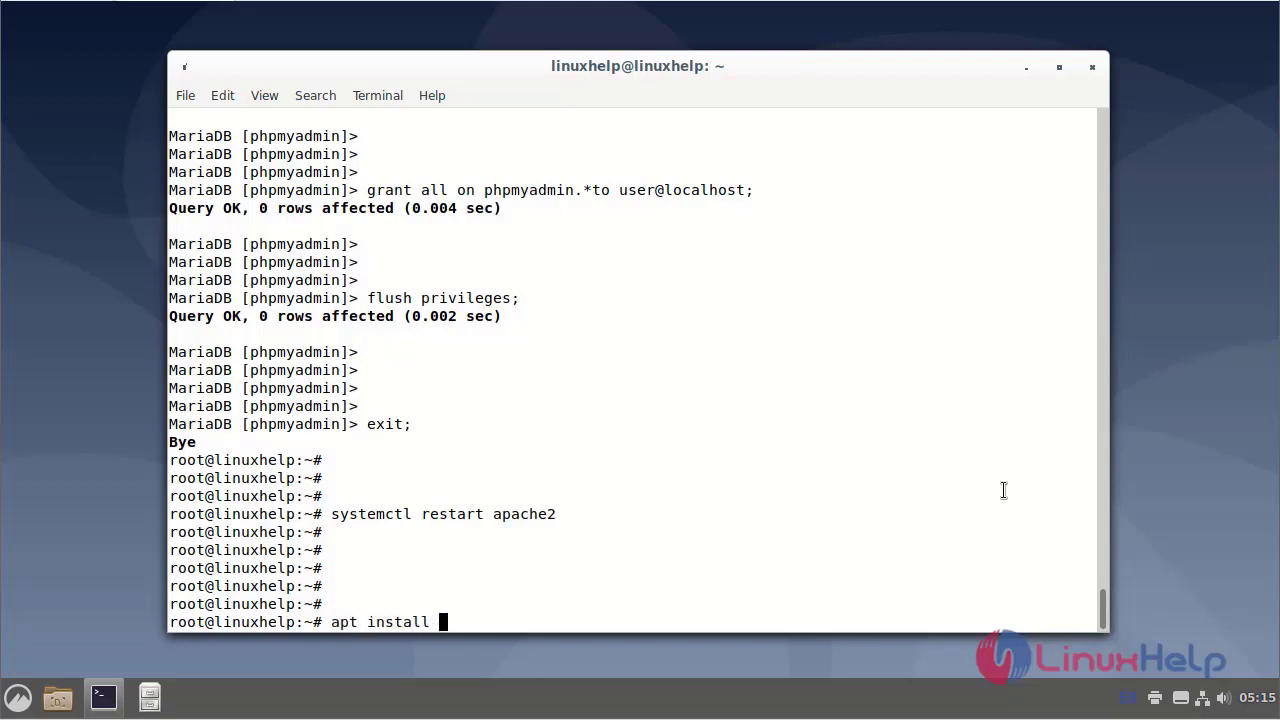
{"action": "type", "text": "php"}
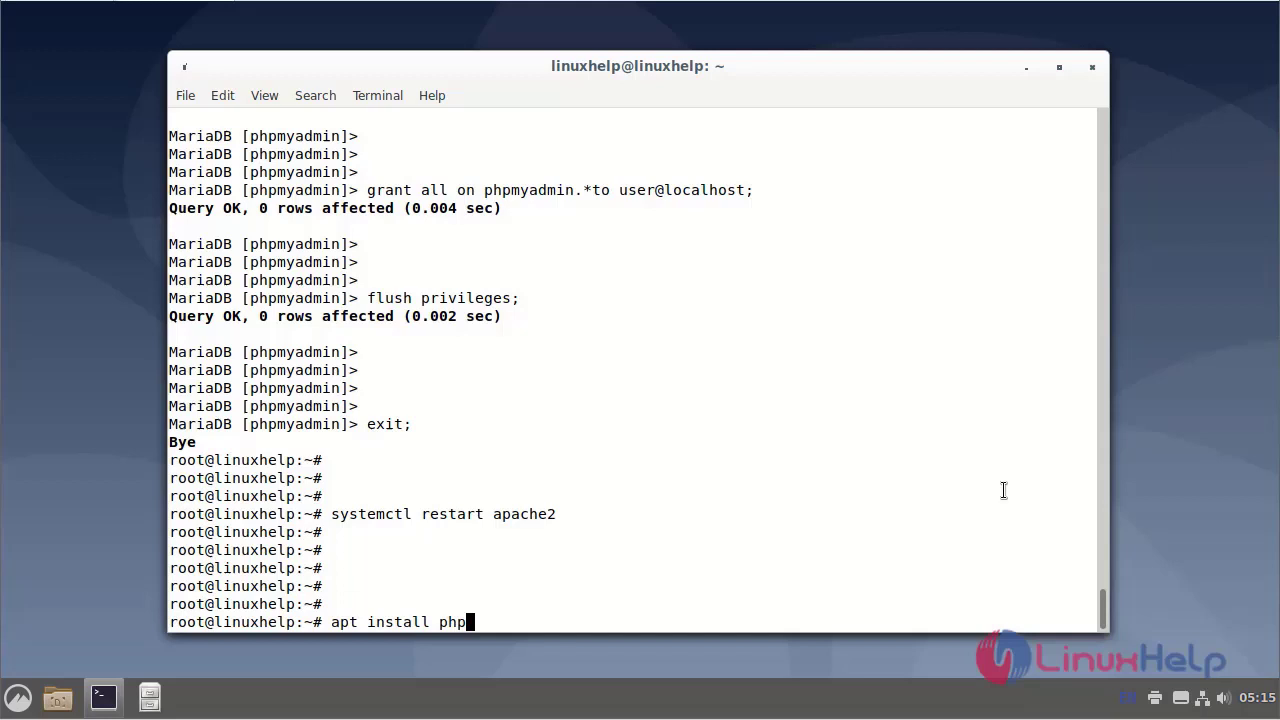
{"action": "type", "text": "7.4"}
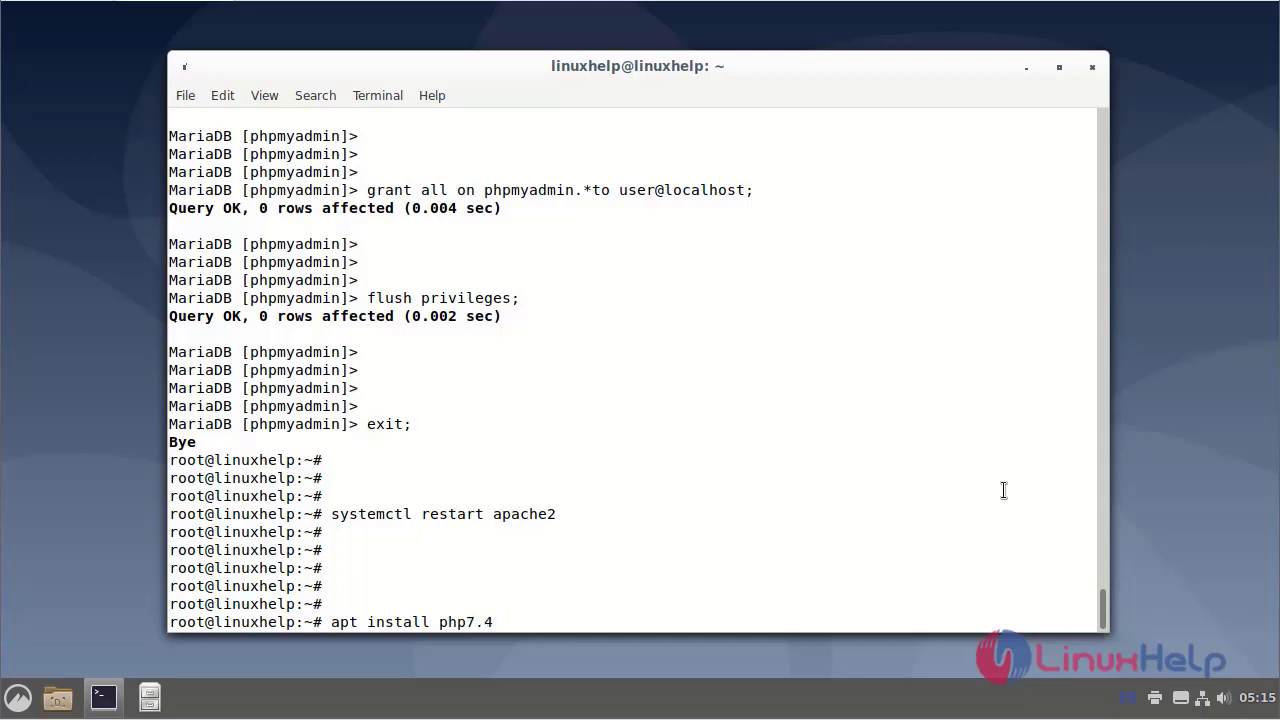
{"action": "type", "text": "-my"}
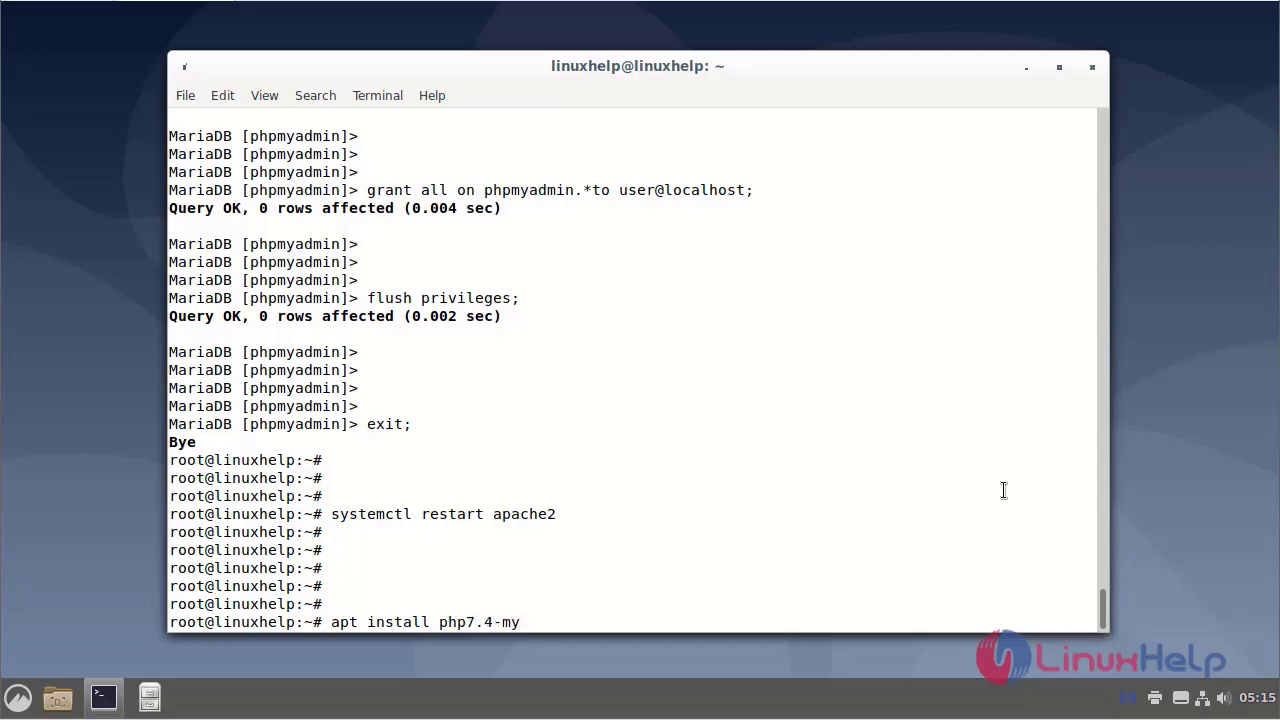
{"action": "type", "text": "sql"}
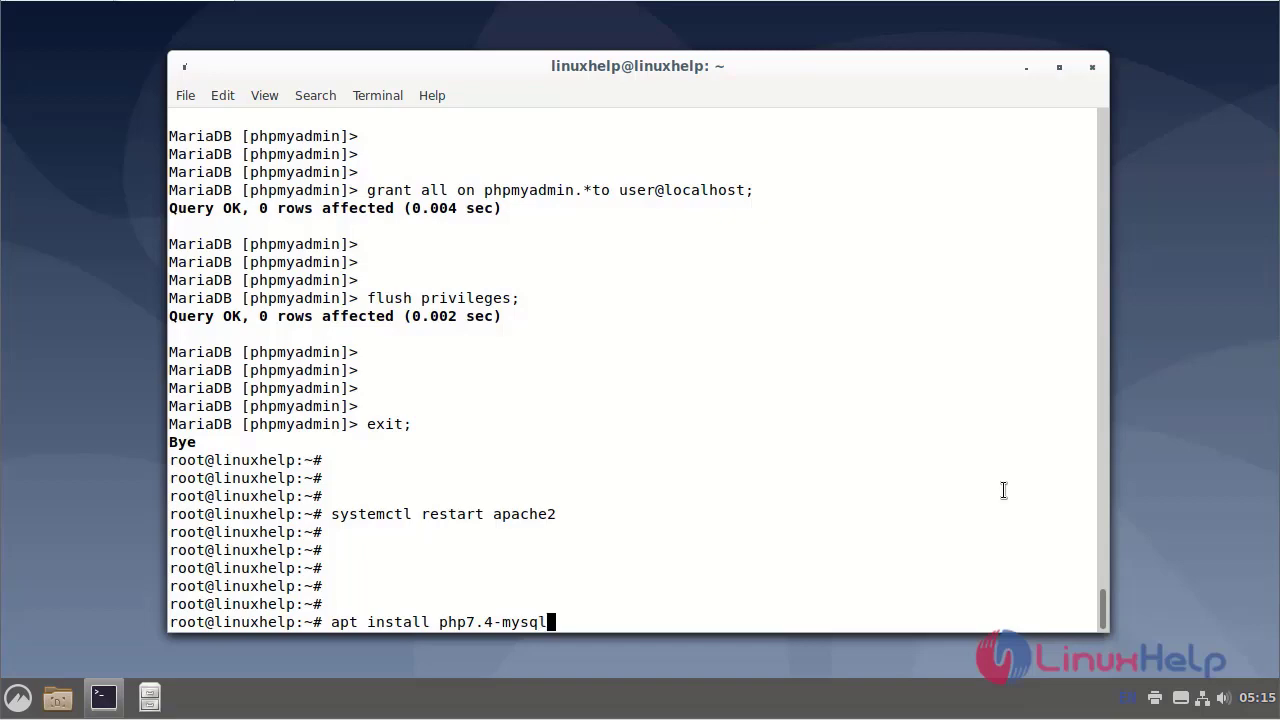
{"action": "type", "text": "i"}
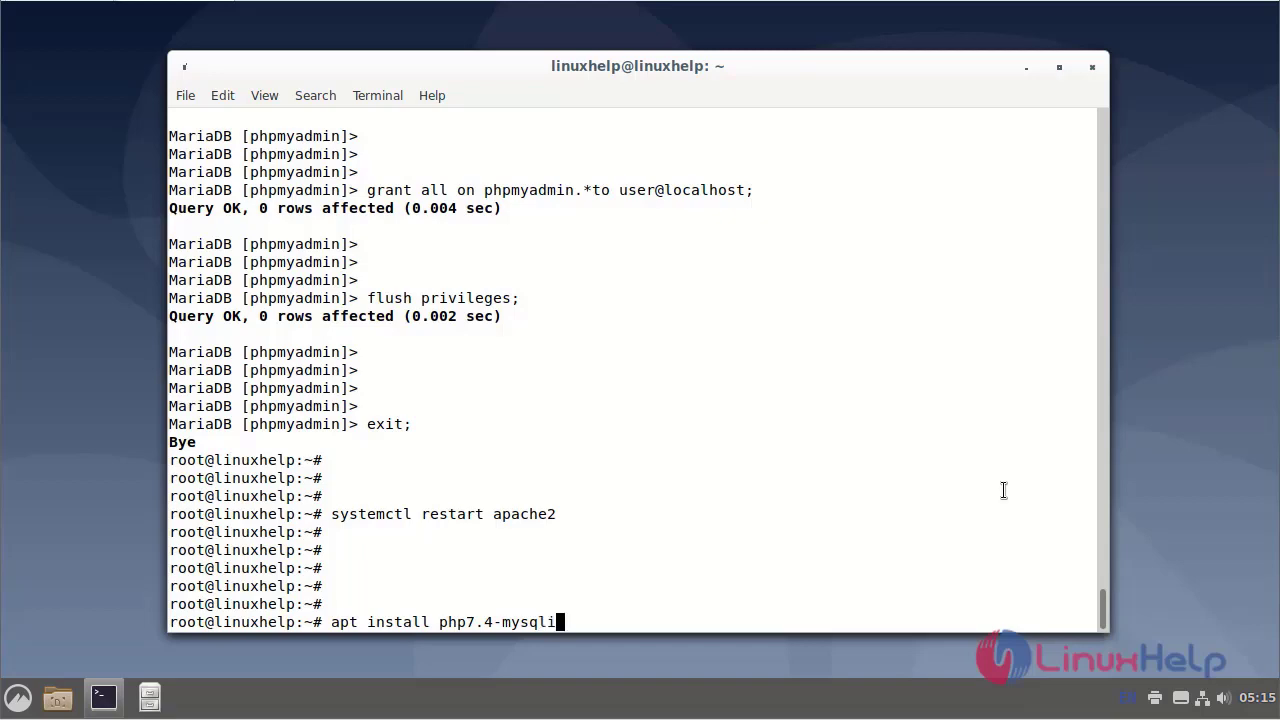
{"action": "key", "text": "Return"}
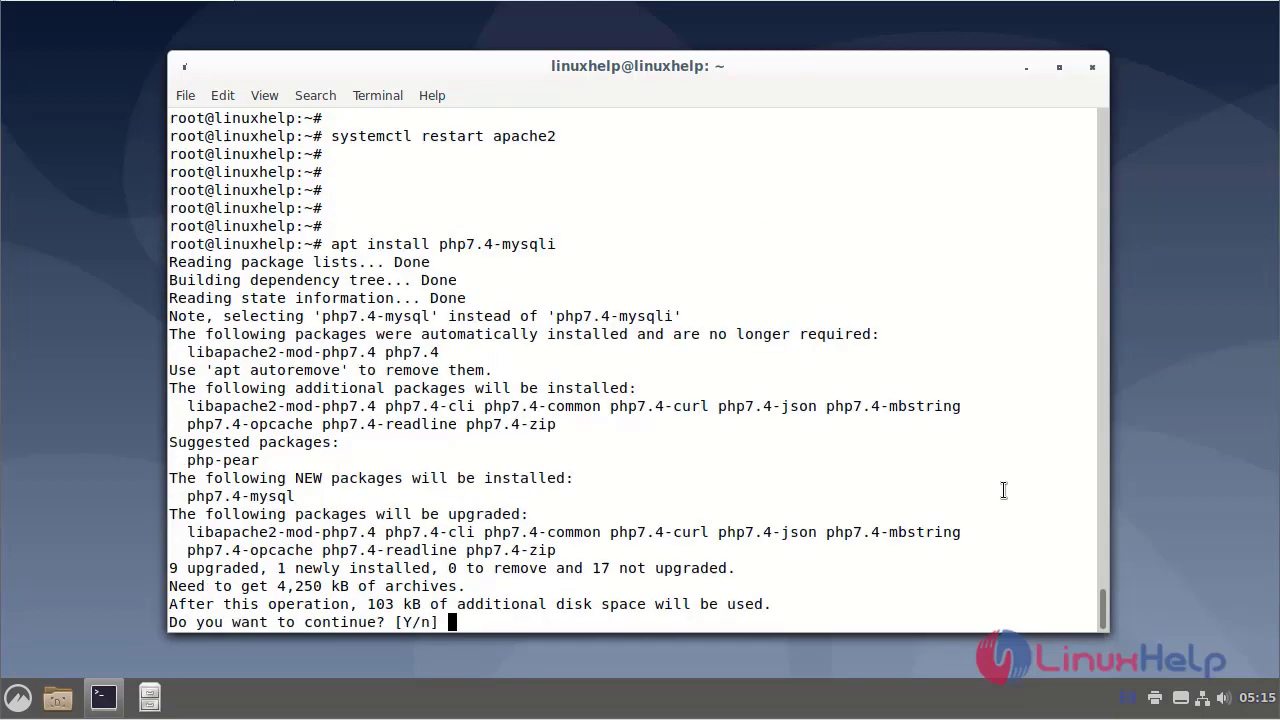
{"action": "type", "text": "y"}
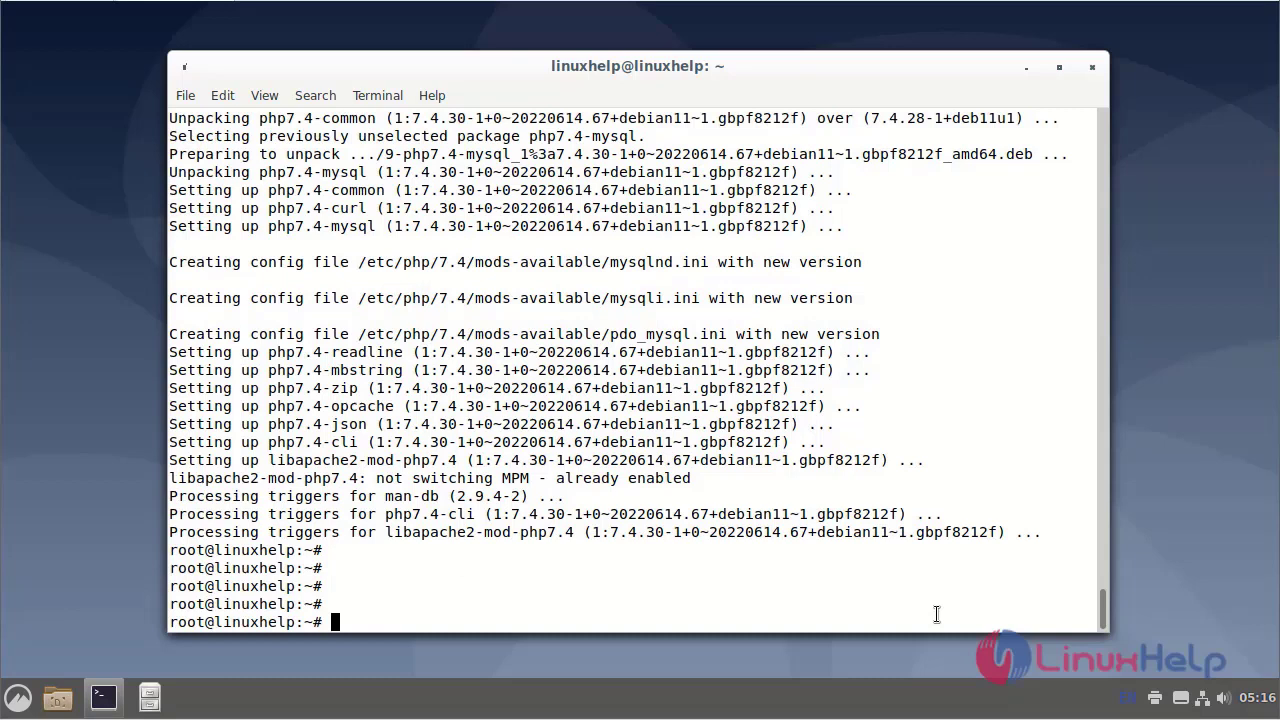
- Run 'systemctl restart apache2', then launch Firefox from the taskbar
{"action": "type", "text": "system"}
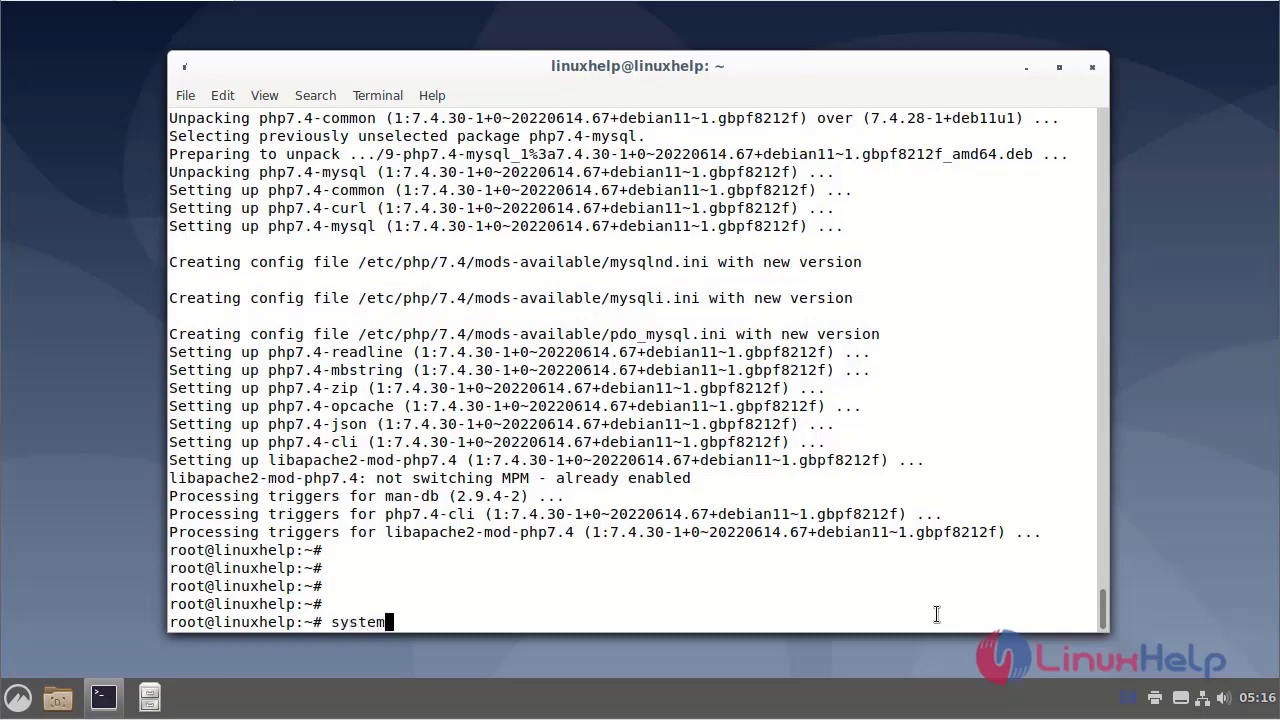
{"action": "type", "text": "ctl restart apache2"}
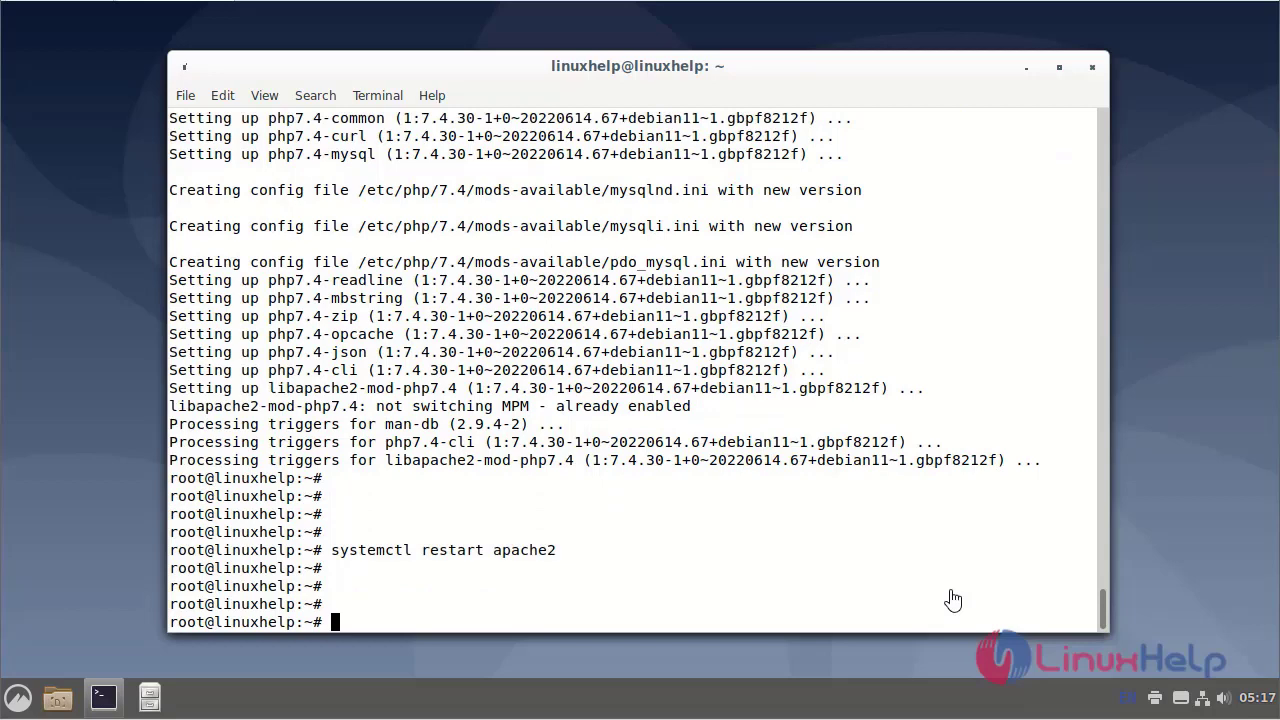
{"action": "mouse_move", "coordinate": [62, 706]}
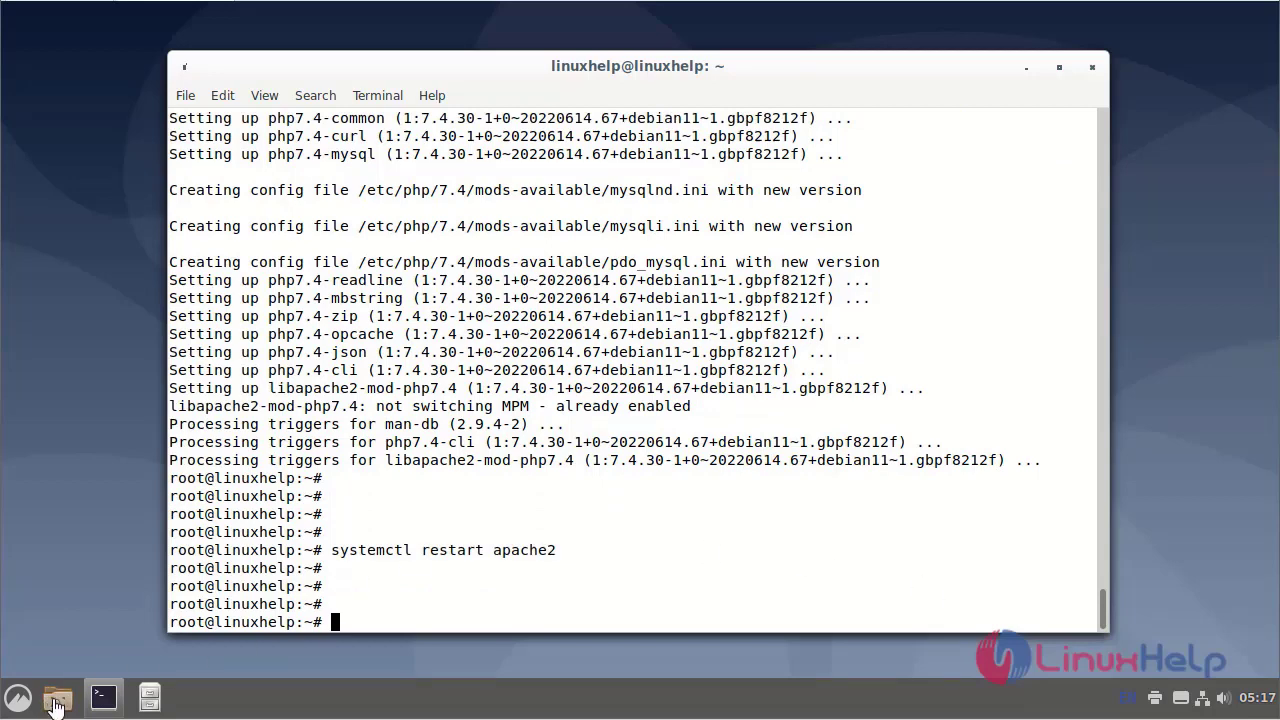
{"action": "left_click", "coordinate": [16, 696]}
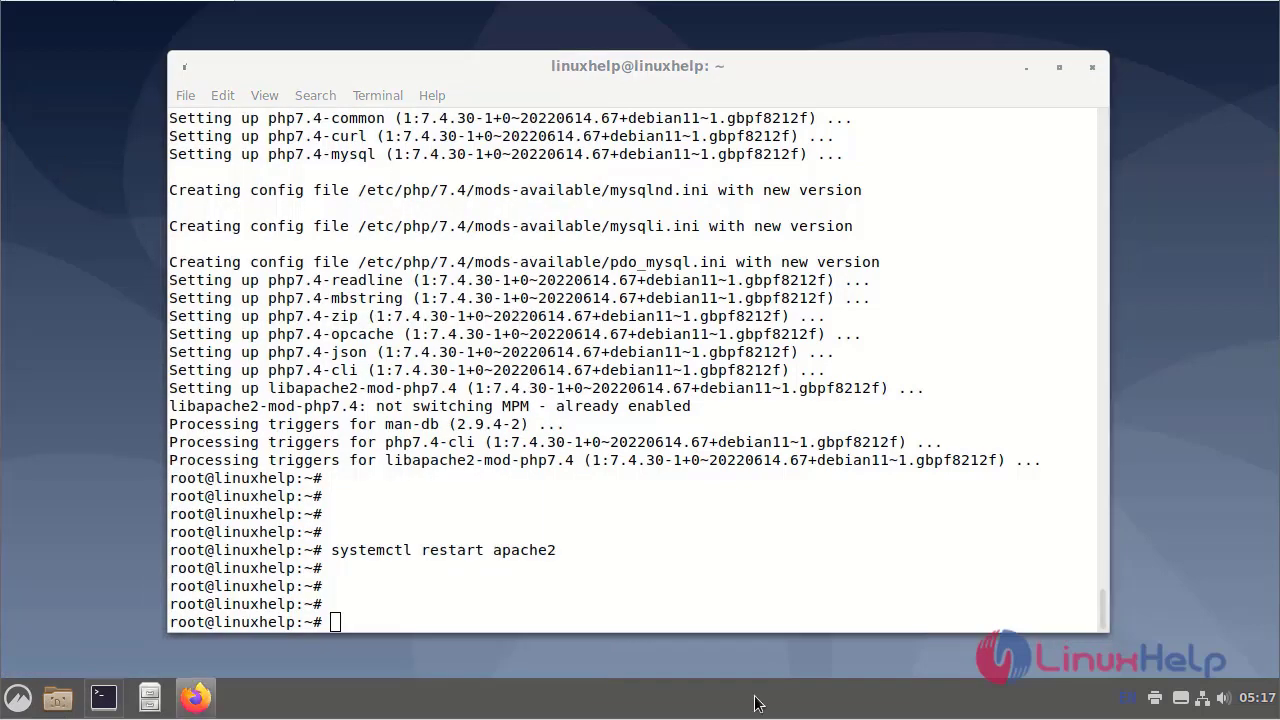
- Browse to 192.168.6.133/phpmyadmin from the address bar
{"action": "left_click", "coordinate": [196, 696]}
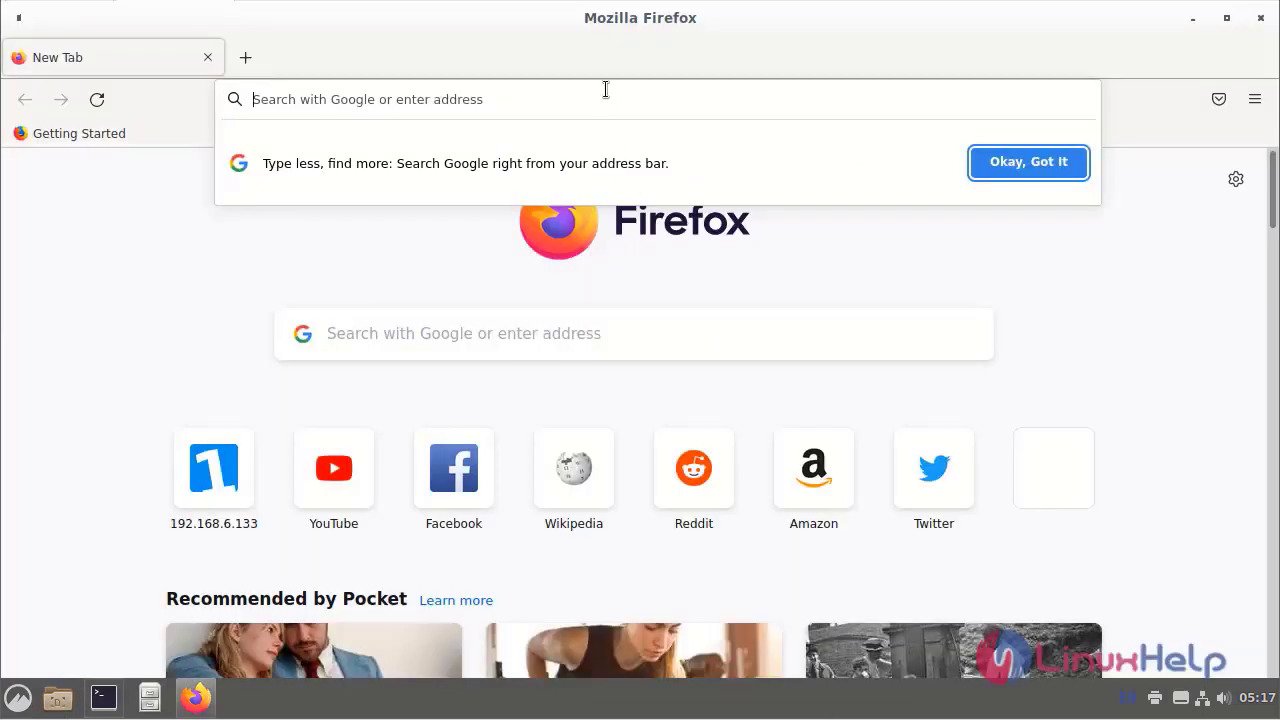
{"action": "type", "text": "192.168.6.133/phpmyadmin/"}
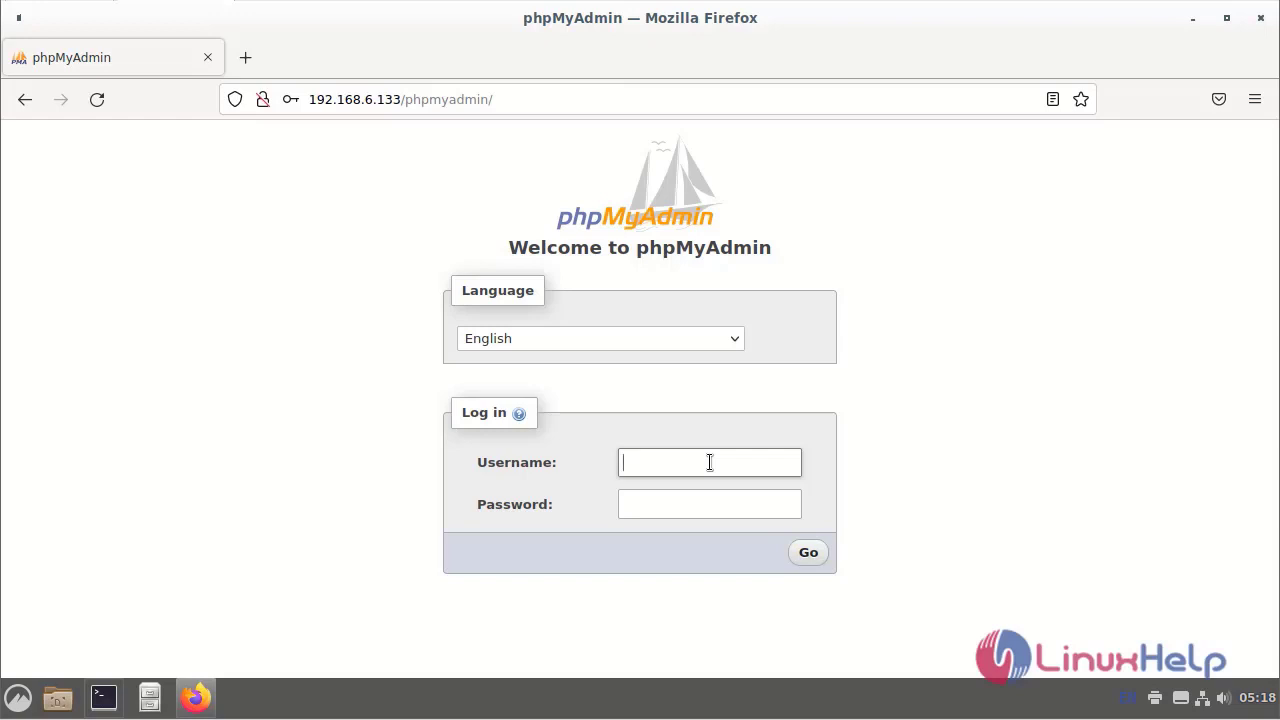
- Log in as 'user' with the password via Go and answer the save-login prompt
{"action": "type", "text": "user"}
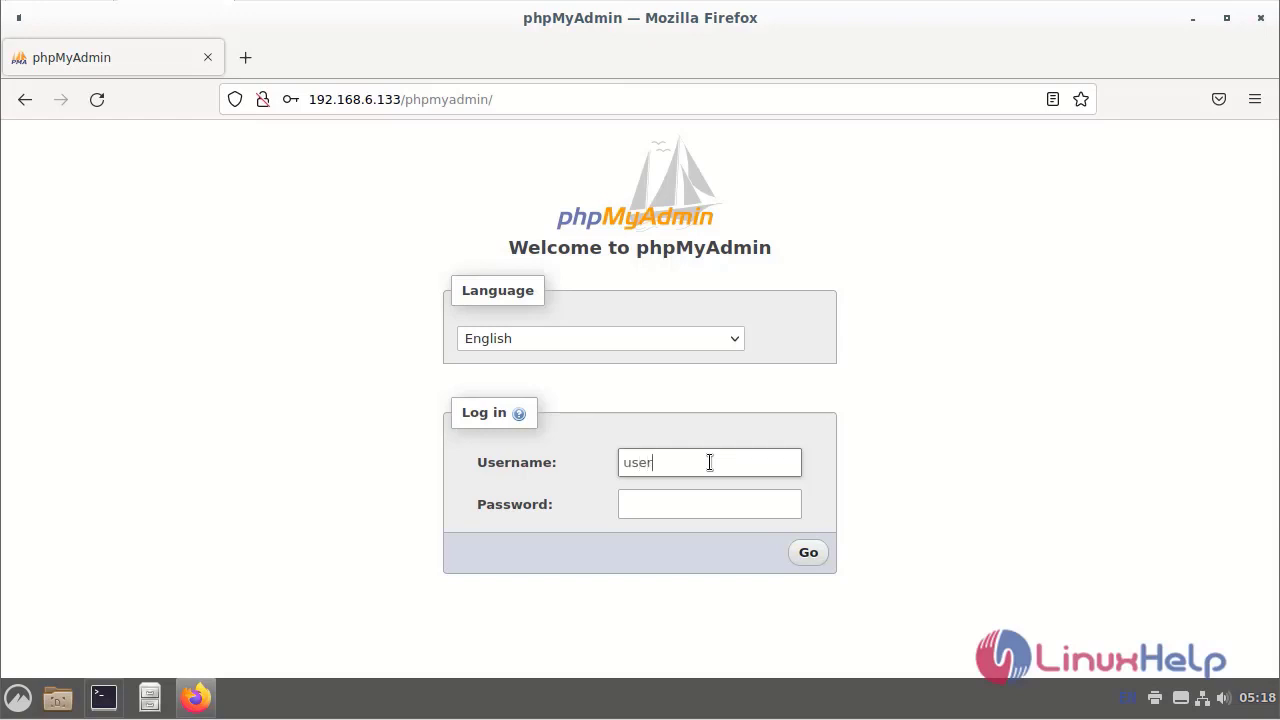
{"action": "type", "text": "••"}
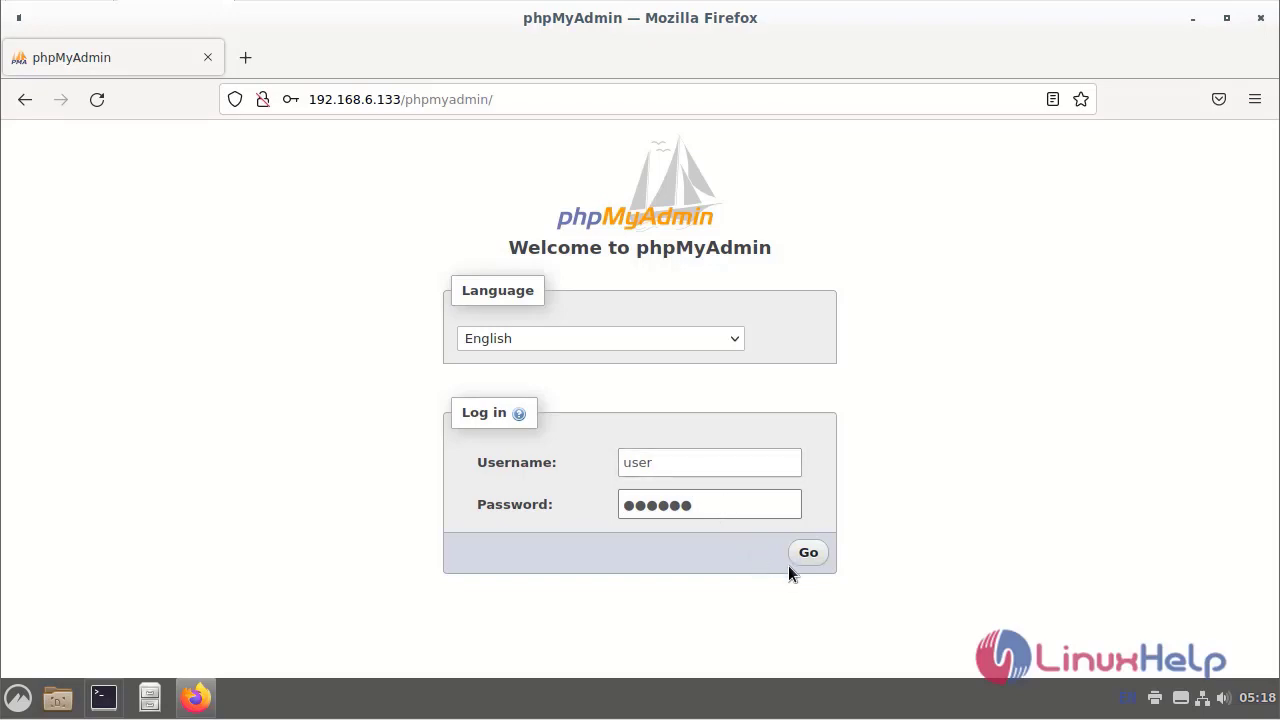
{"action": "left_click", "coordinate": [808, 552]}
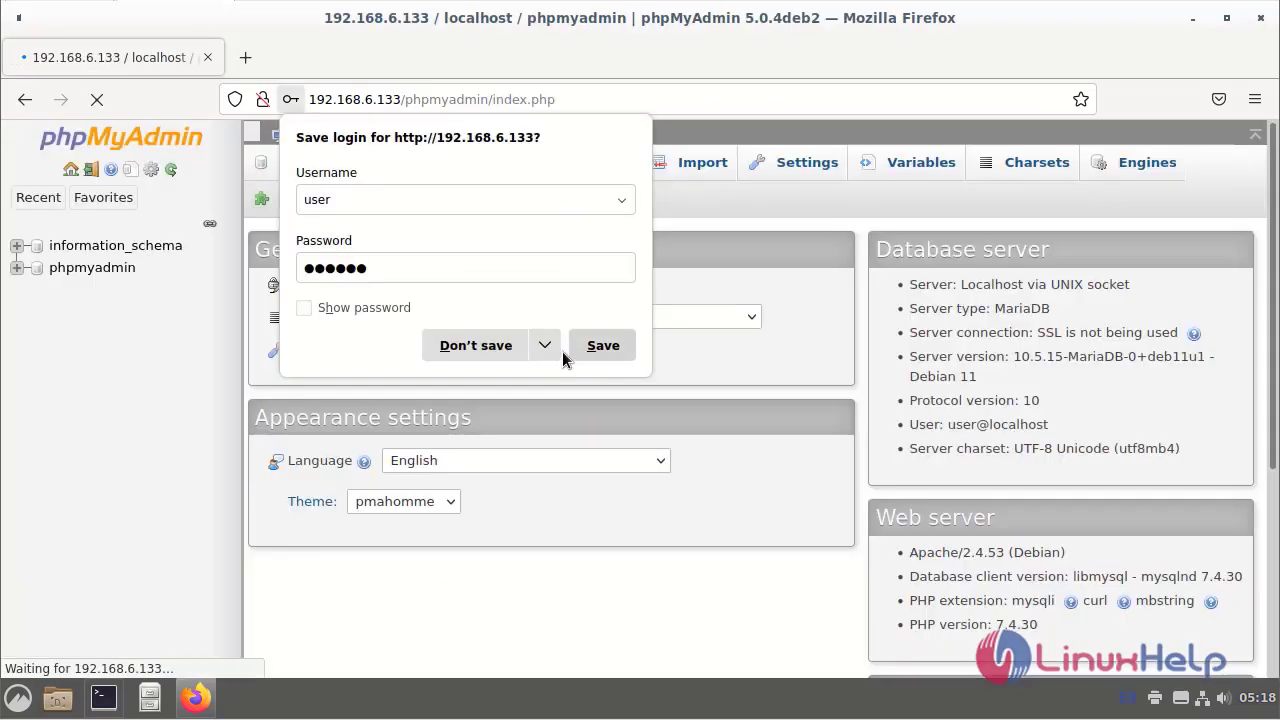
{"action": "left_click", "coordinate": [476, 344]}
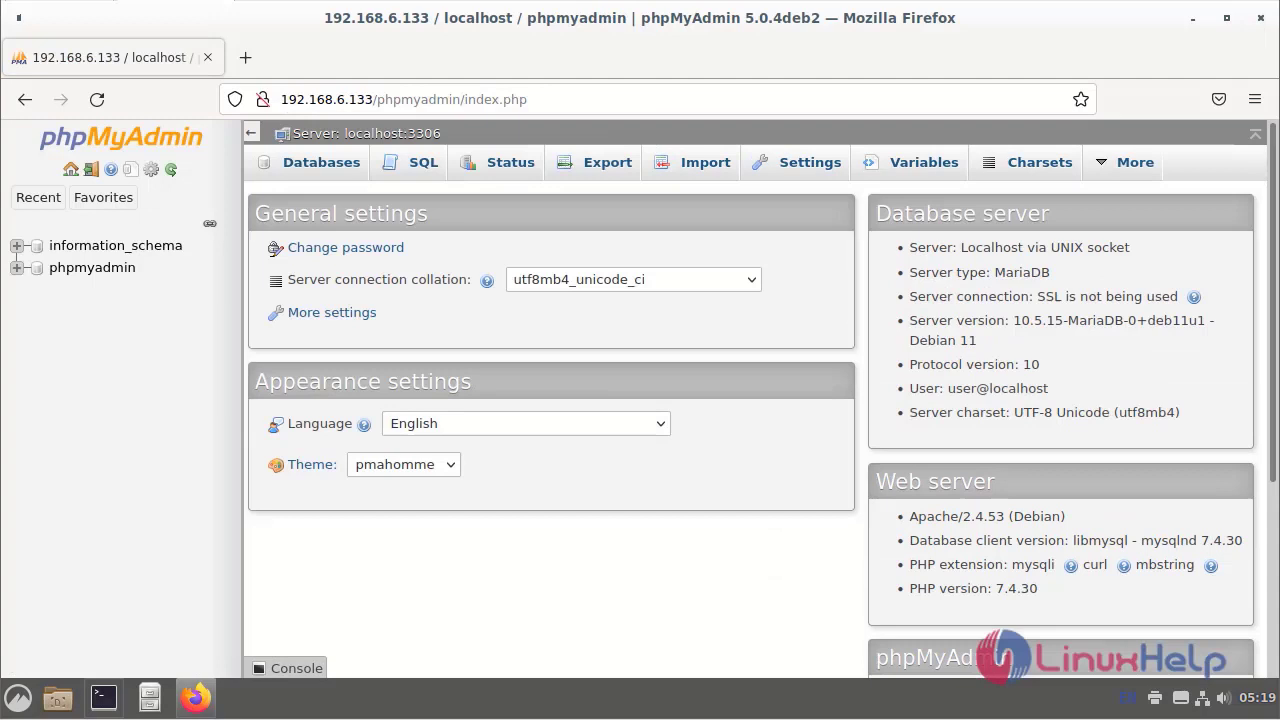